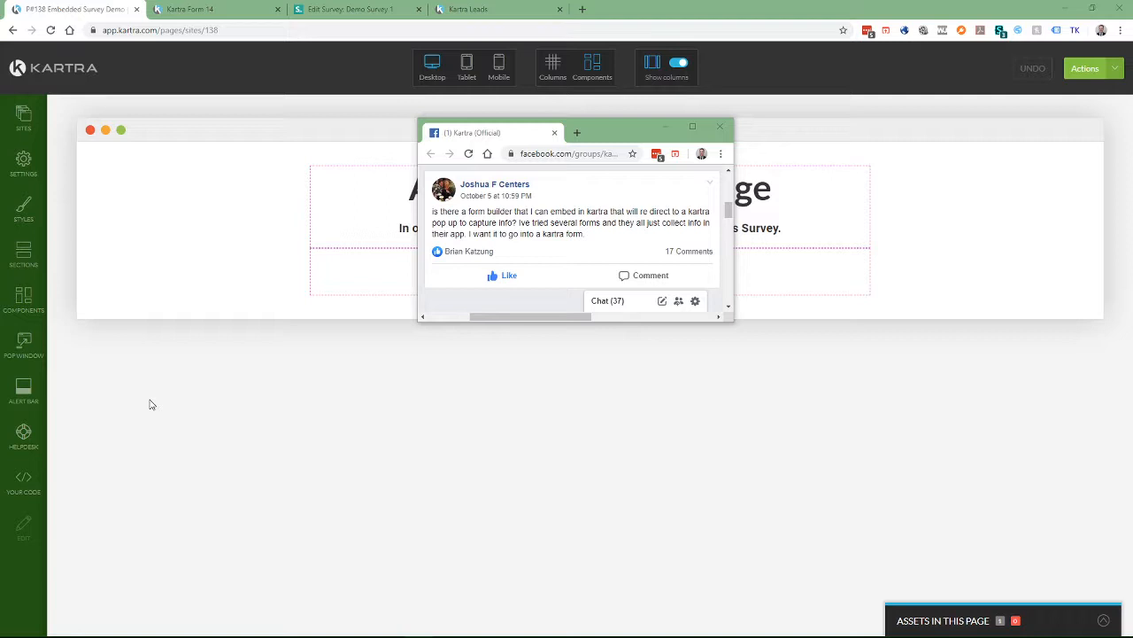
{"action": "mouse_move", "coordinate": [149, 404]}
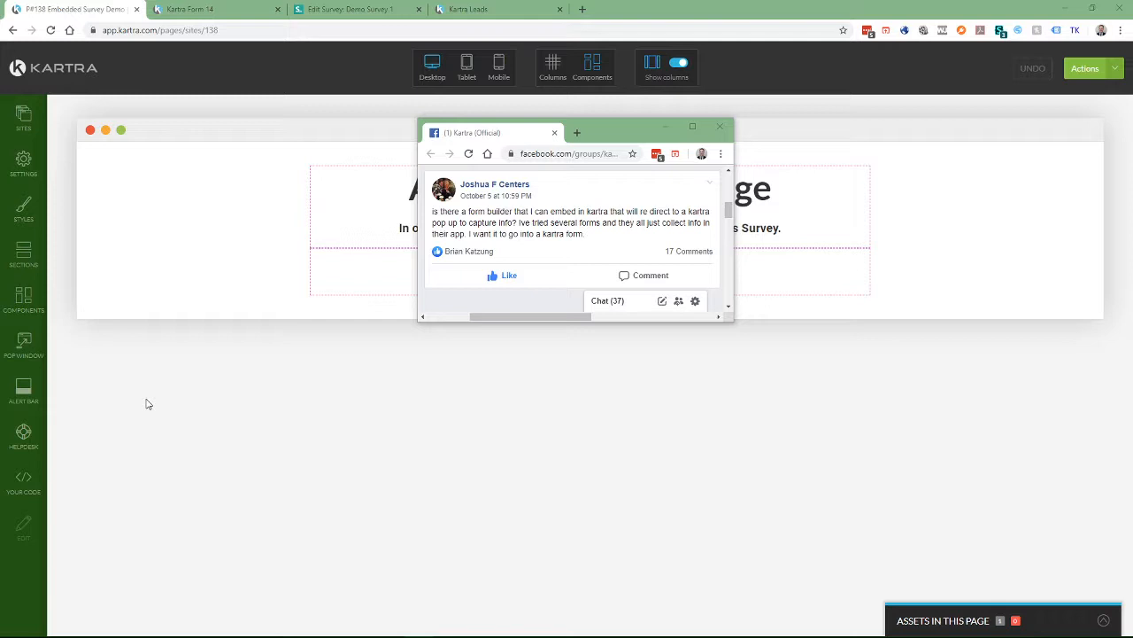
{"action": "mouse_move", "coordinate": [145, 404]}
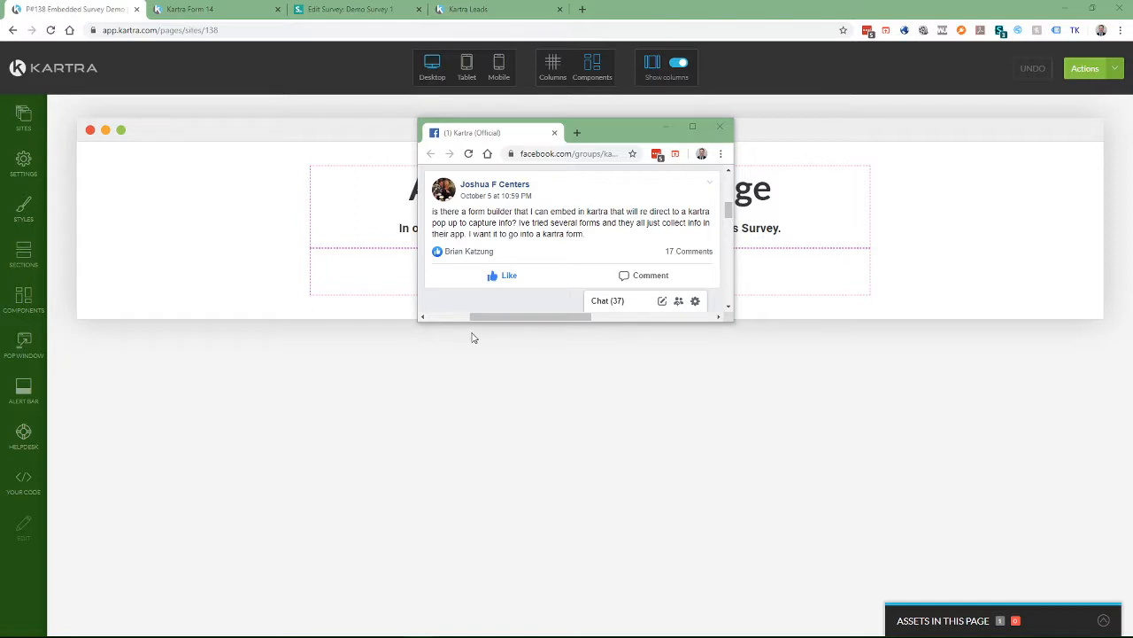
{"action": "mouse_move", "coordinate": [659, 372]}
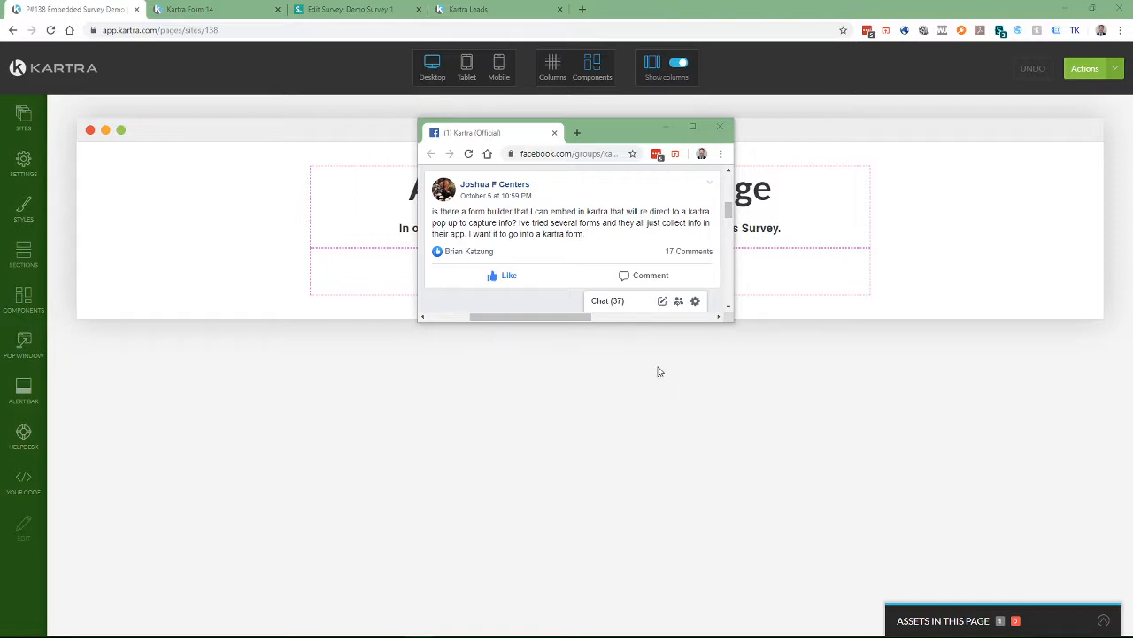
{"action": "mouse_move", "coordinate": [779, 351]}
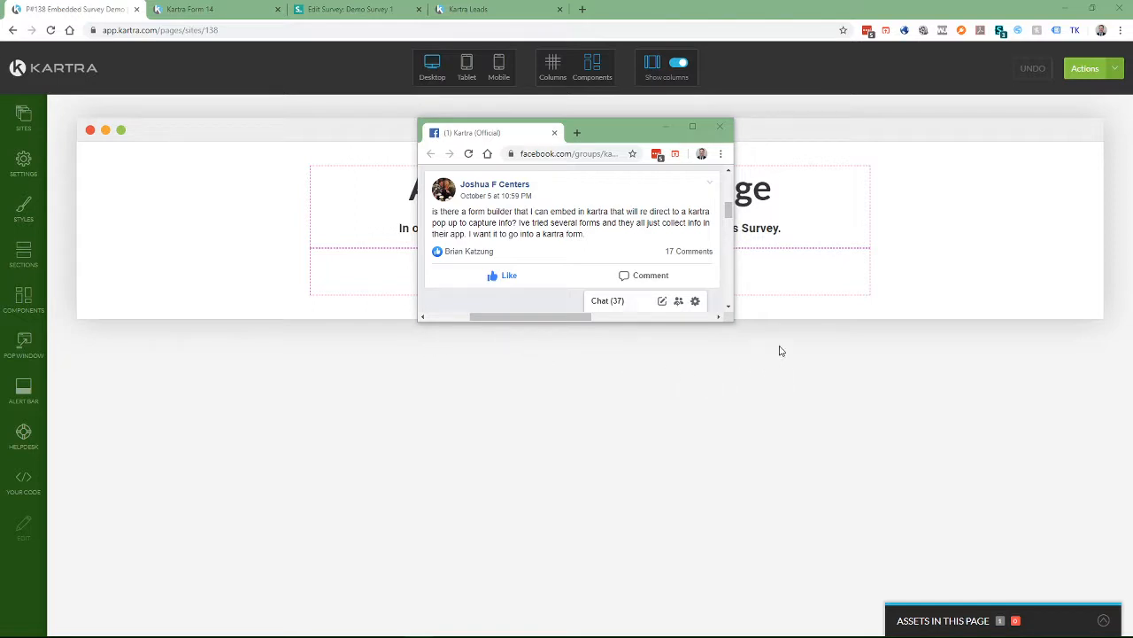
{"action": "mouse_move", "coordinate": [777, 347]}
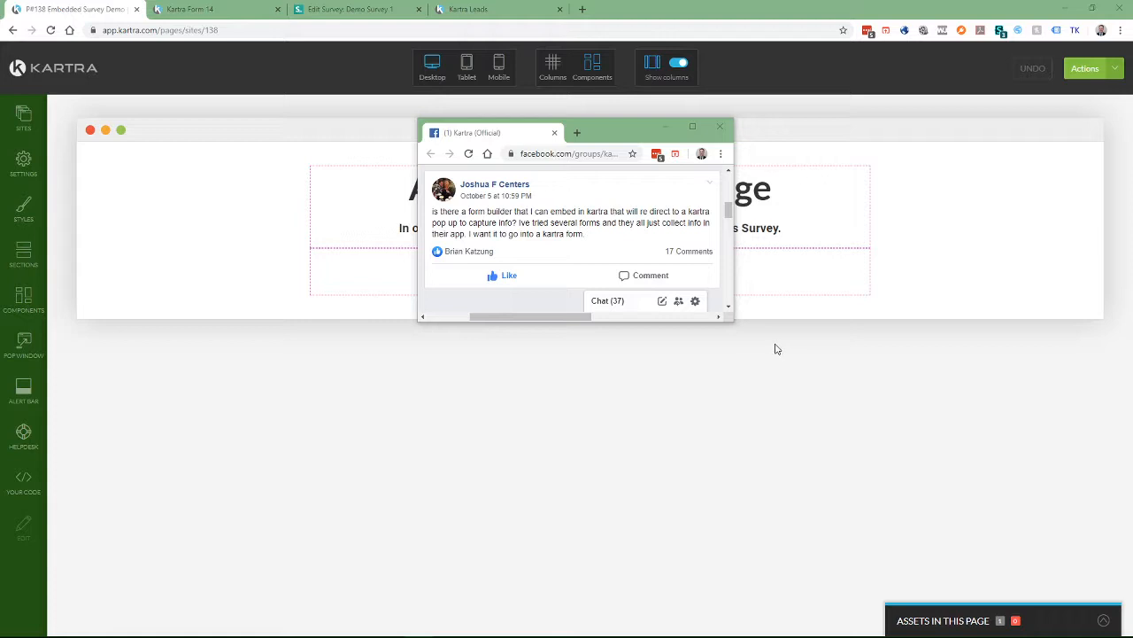
{"action": "mouse_move", "coordinate": [772, 347]}
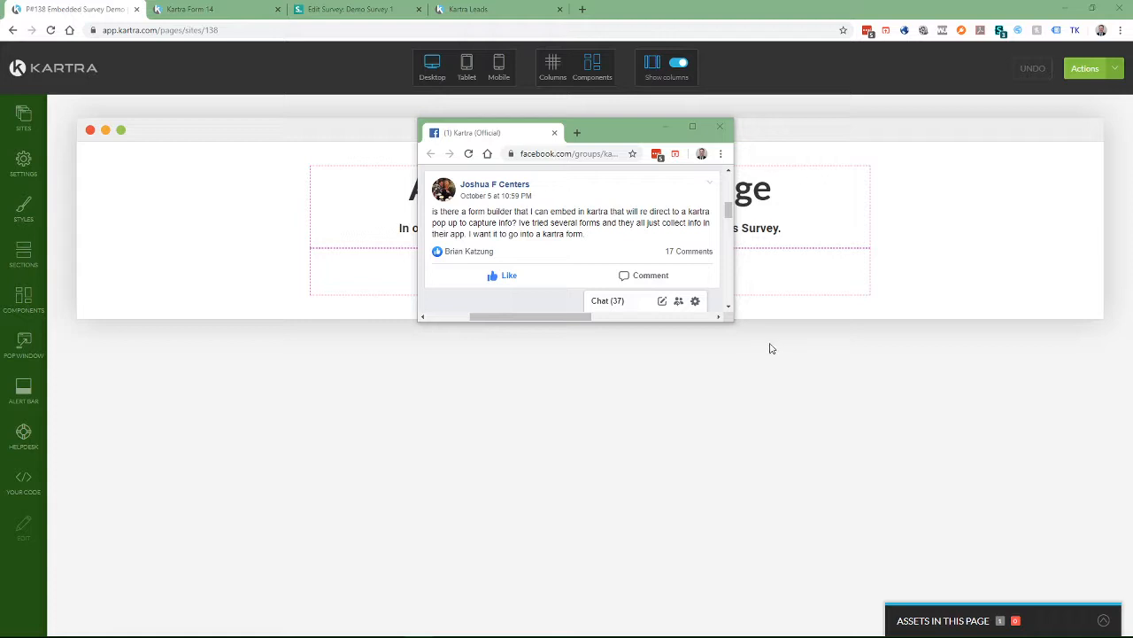
{"action": "mouse_move", "coordinate": [723, 354]}
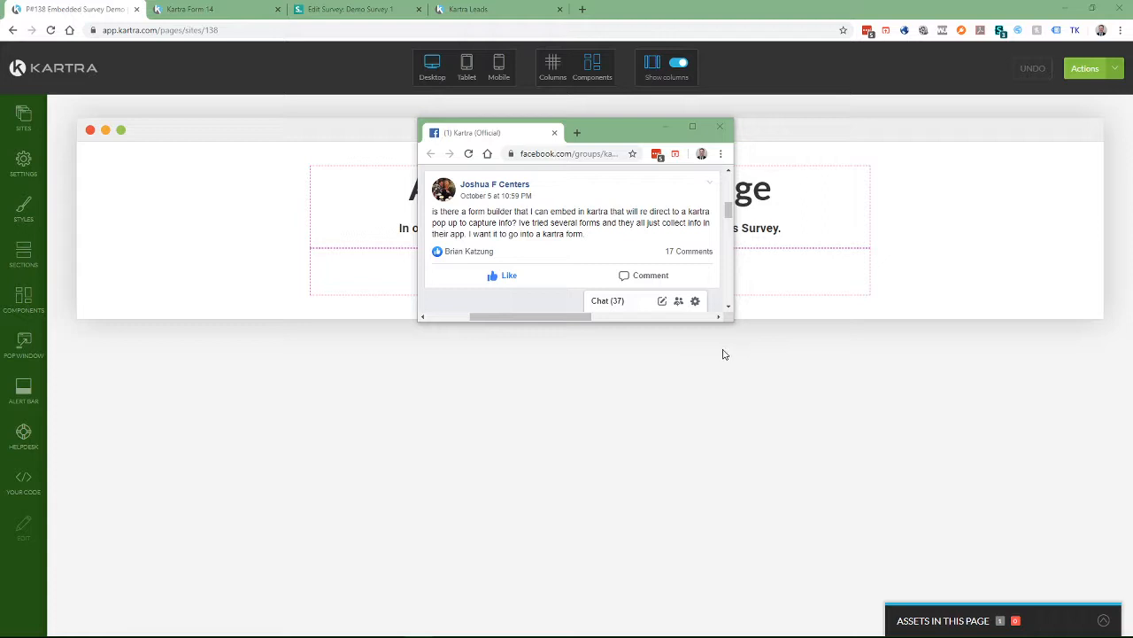
{"action": "mouse_move", "coordinate": [719, 336]}
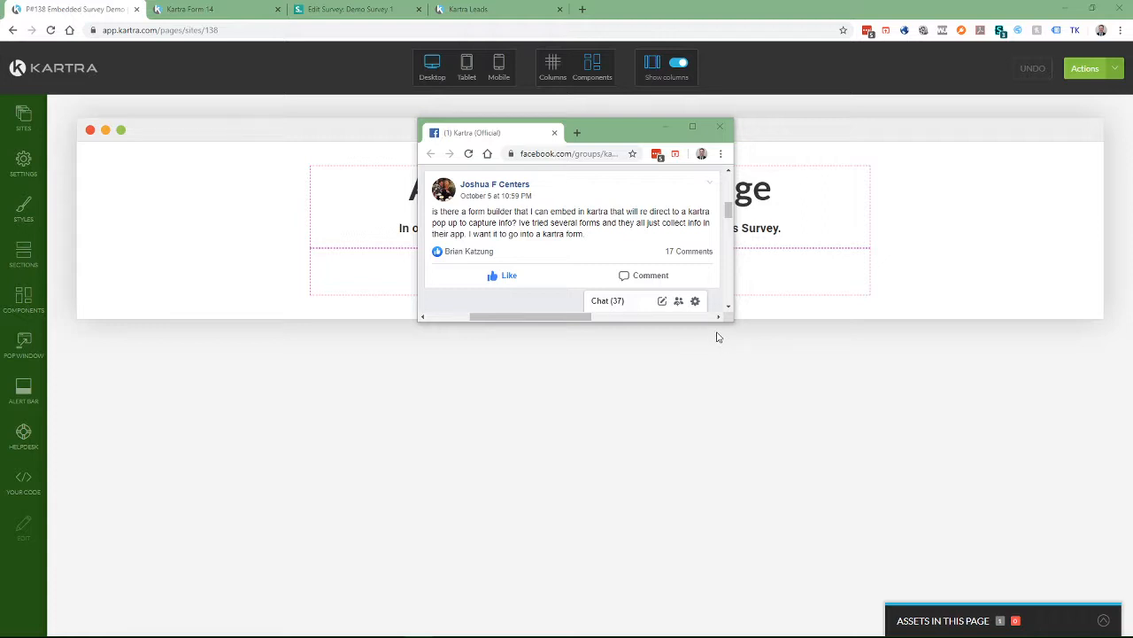
{"action": "mouse_move", "coordinate": [715, 337]}
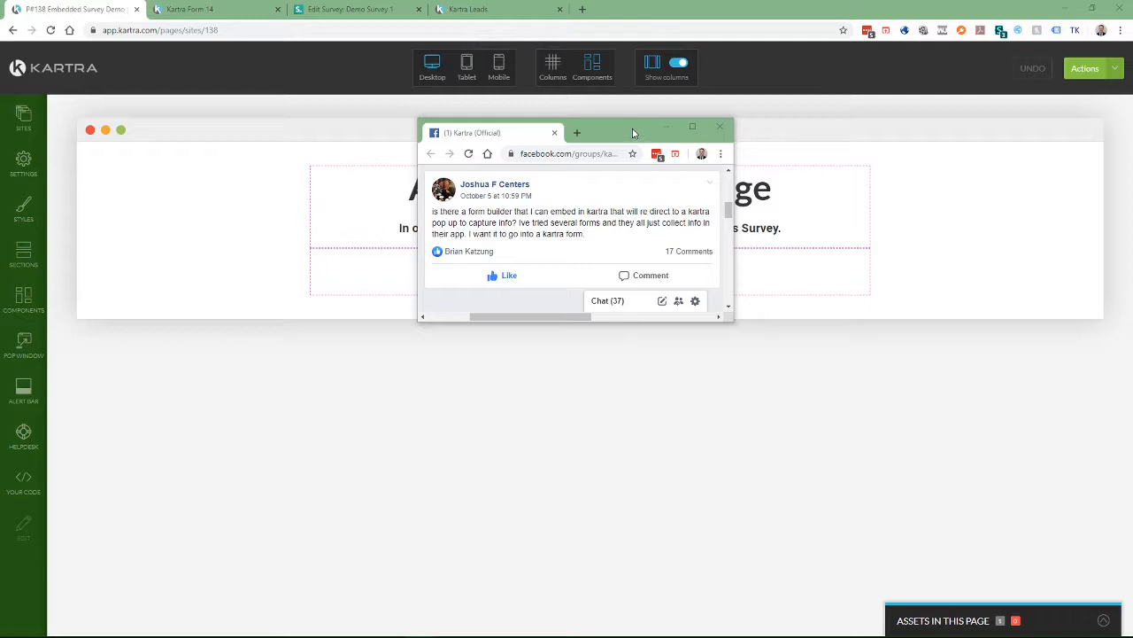
{"action": "mouse_move", "coordinate": [664, 128]}
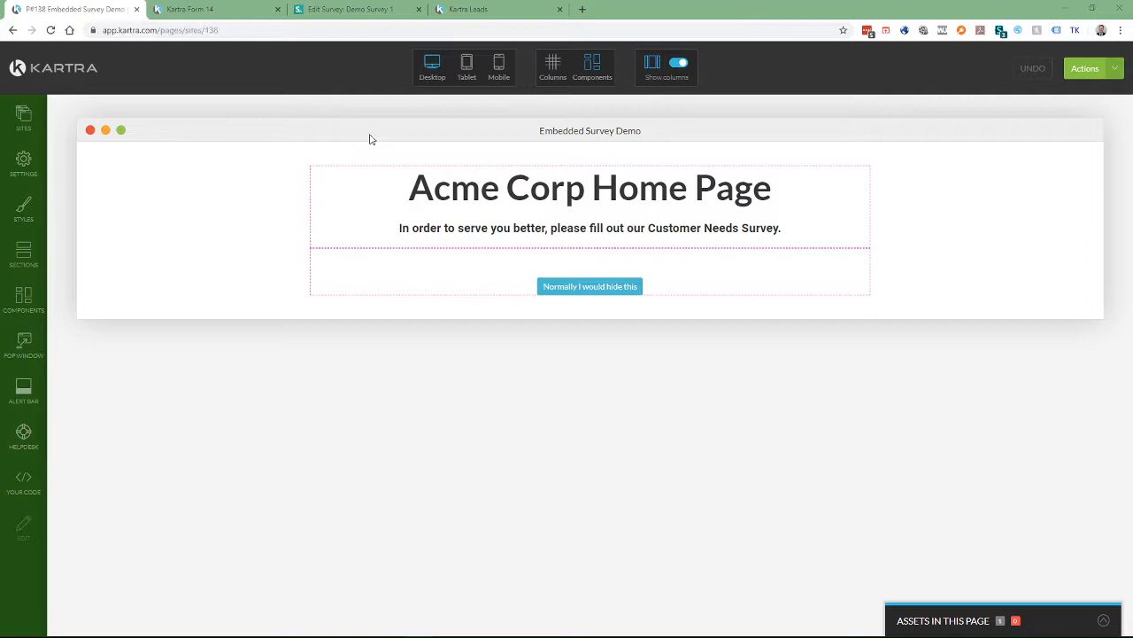
{"action": "left_click", "coordinate": [588, 188]}
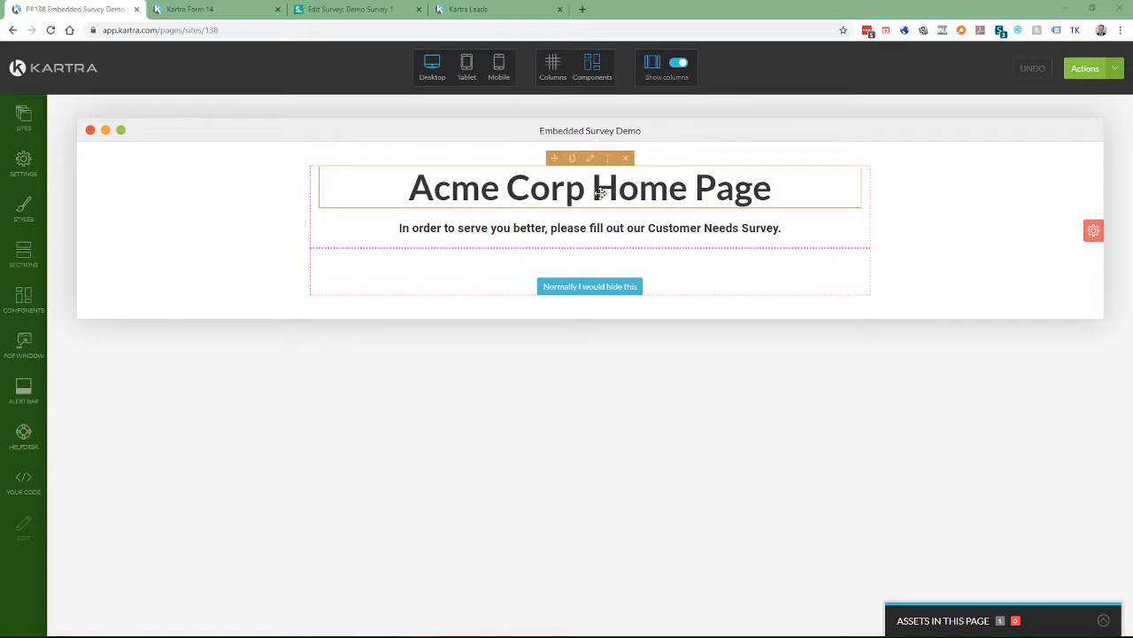
{"action": "left_click", "coordinate": [589, 188]}
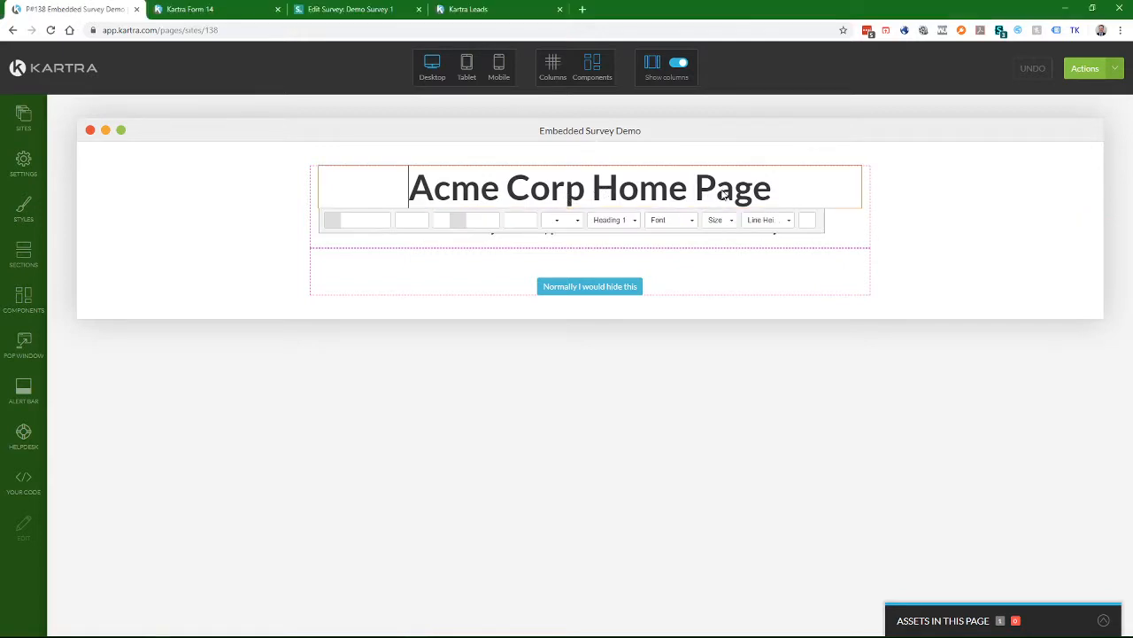
{"action": "left_click", "coordinate": [588, 187]}
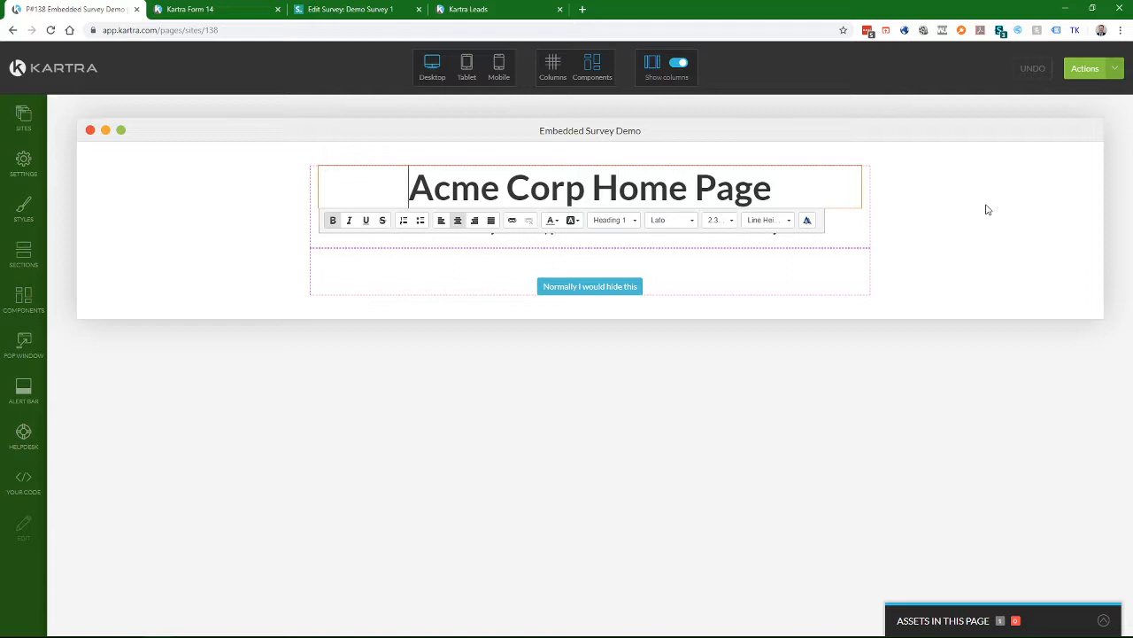
{"action": "mouse_move", "coordinate": [893, 205]}
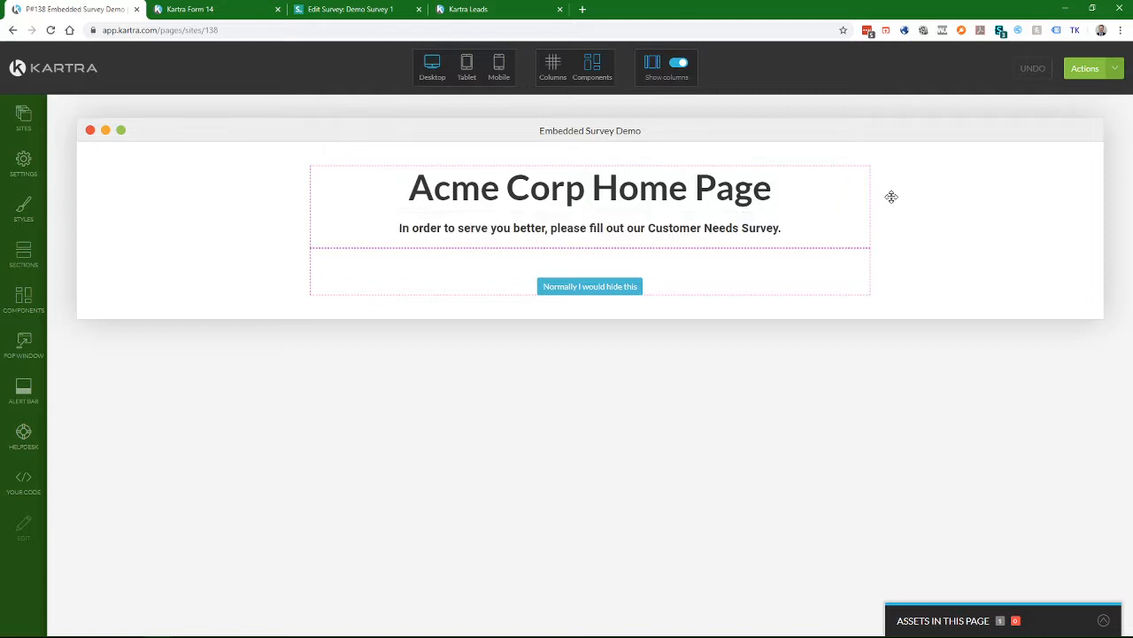
{"action": "left_click", "coordinate": [590, 227]}
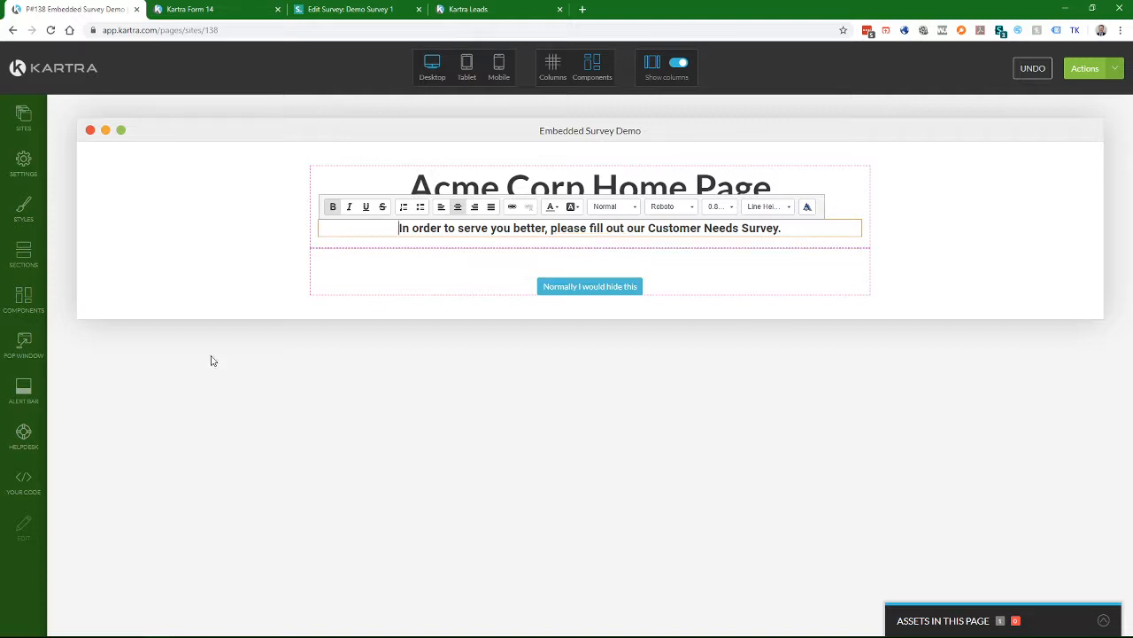
{"action": "left_click", "coordinate": [23, 478]}
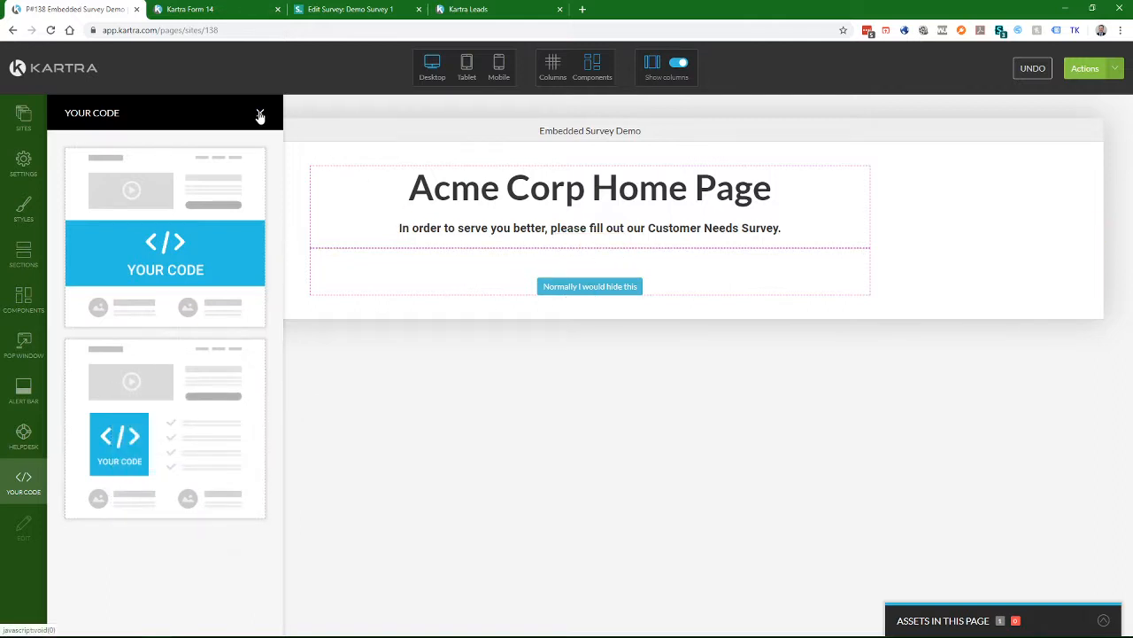
{"action": "left_click", "coordinate": [260, 117]}
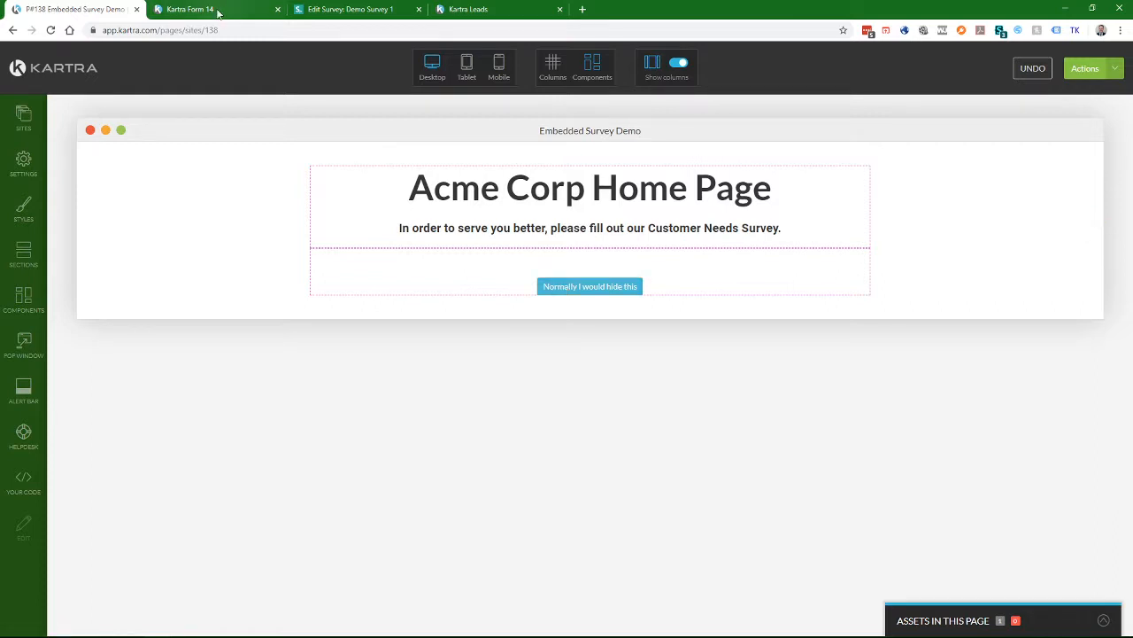
{"action": "left_click", "coordinate": [216, 9]}
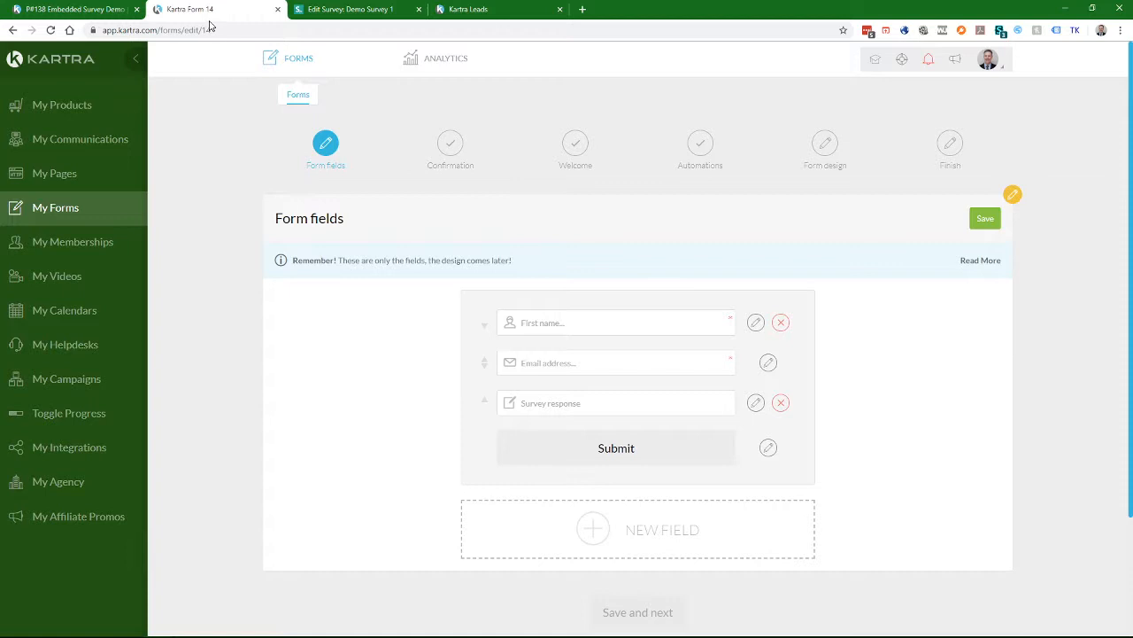
{"action": "mouse_move", "coordinate": [584, 312]}
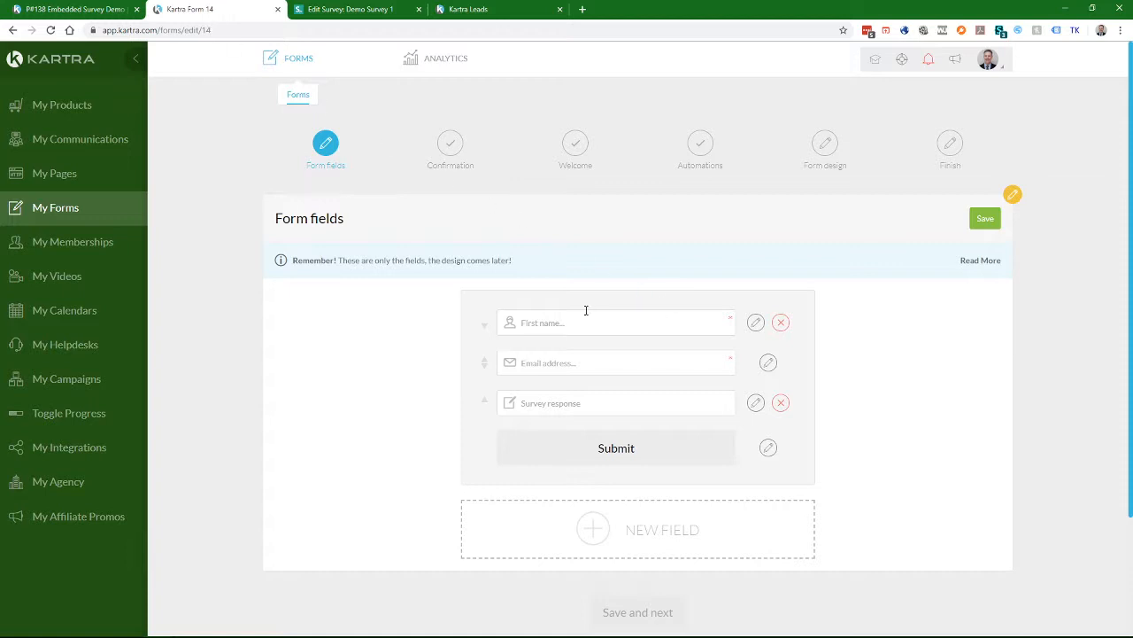
{"action": "mouse_move", "coordinate": [577, 393]}
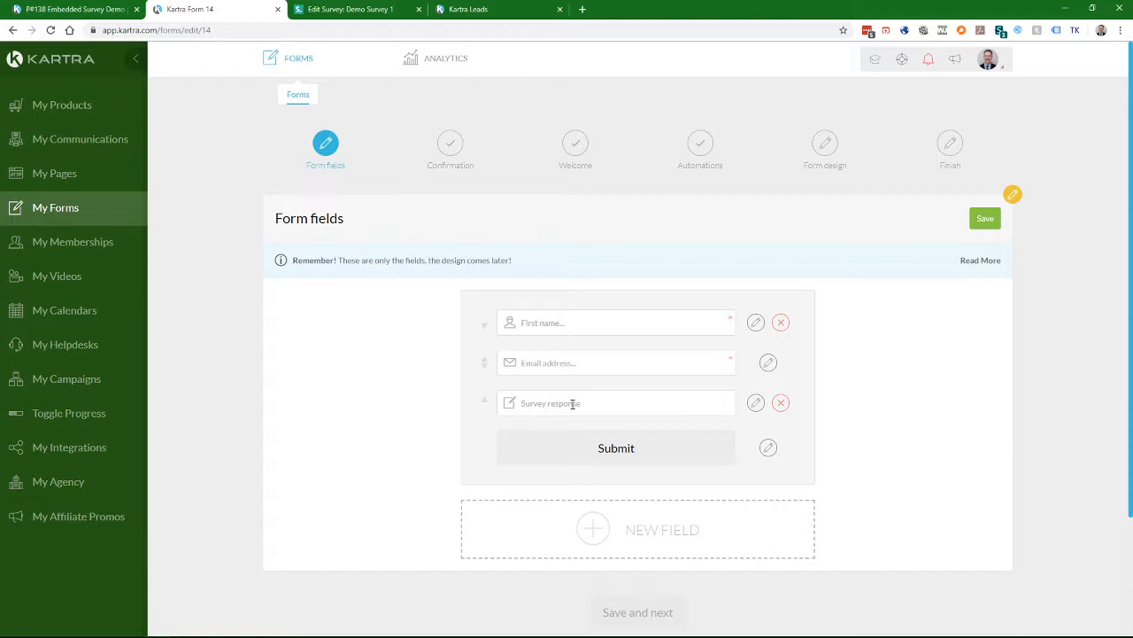
{"action": "mouse_move", "coordinate": [570, 404]}
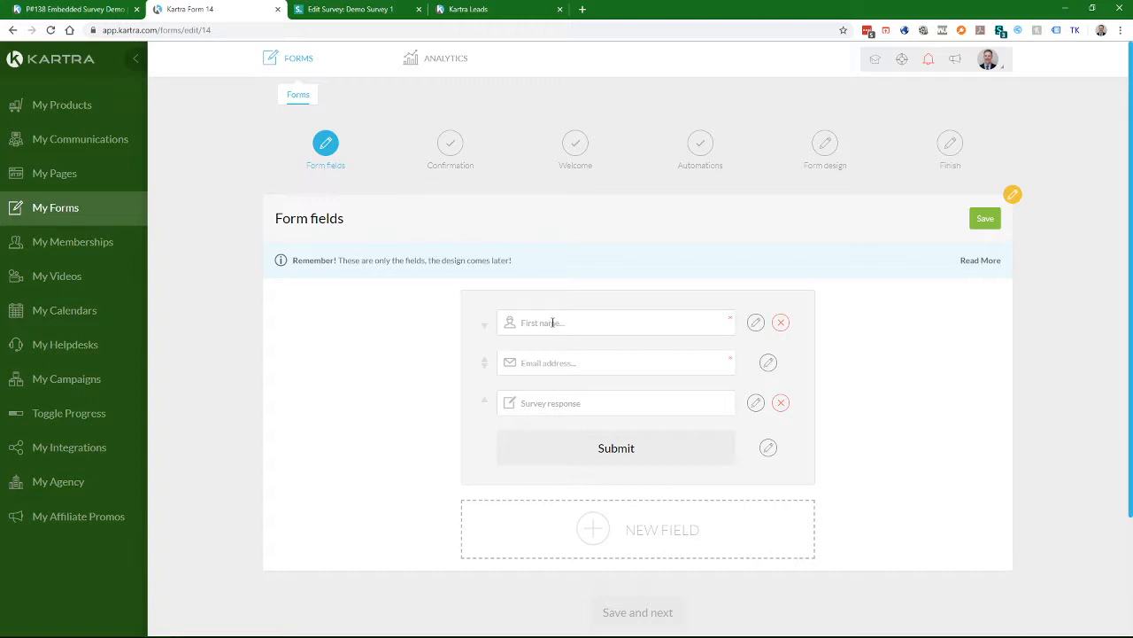
{"action": "mouse_move", "coordinate": [577, 363]}
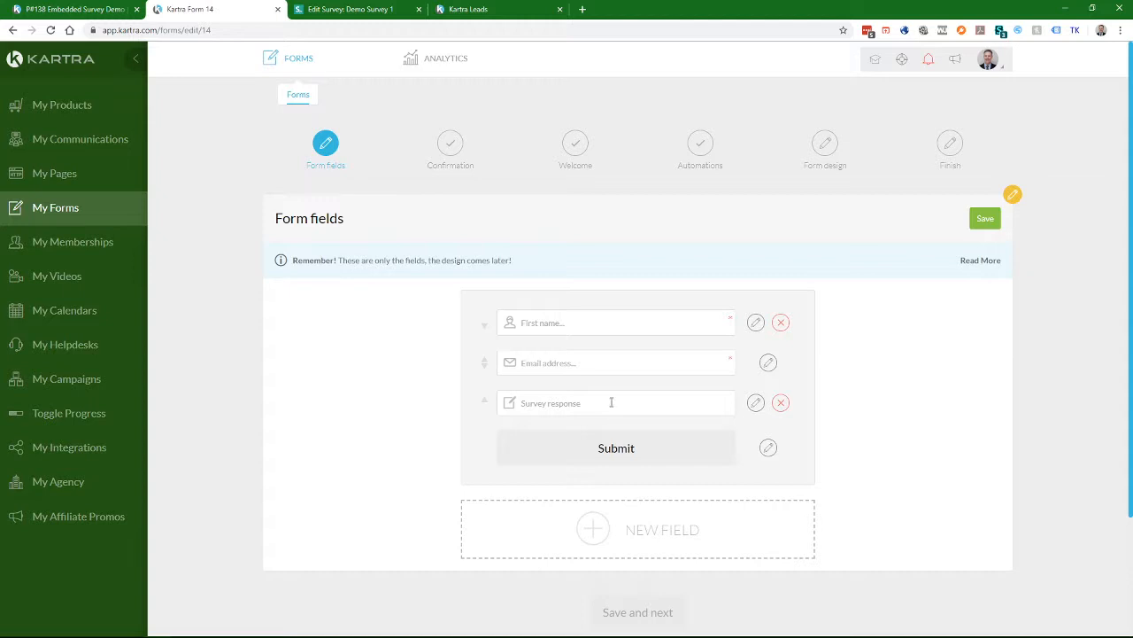
{"action": "mouse_move", "coordinate": [598, 391]}
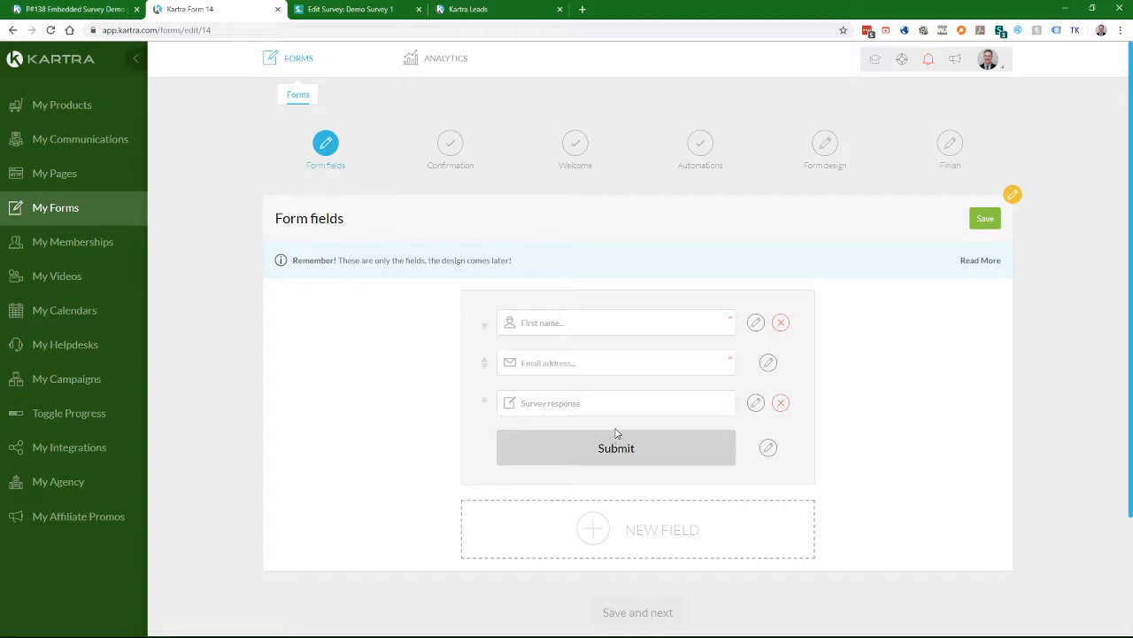
{"action": "left_click", "coordinate": [74, 9]}
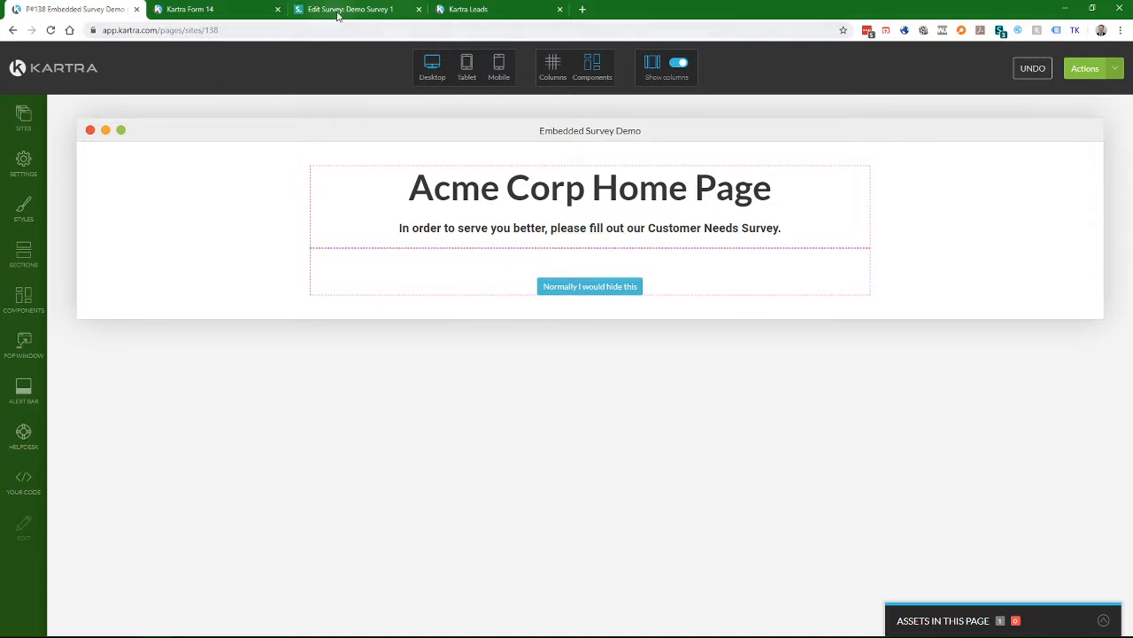
Switch to the Demo Survey 1 editor showing page3 with its tried-so-far and budget questions.
{"action": "left_click", "coordinate": [351, 9]}
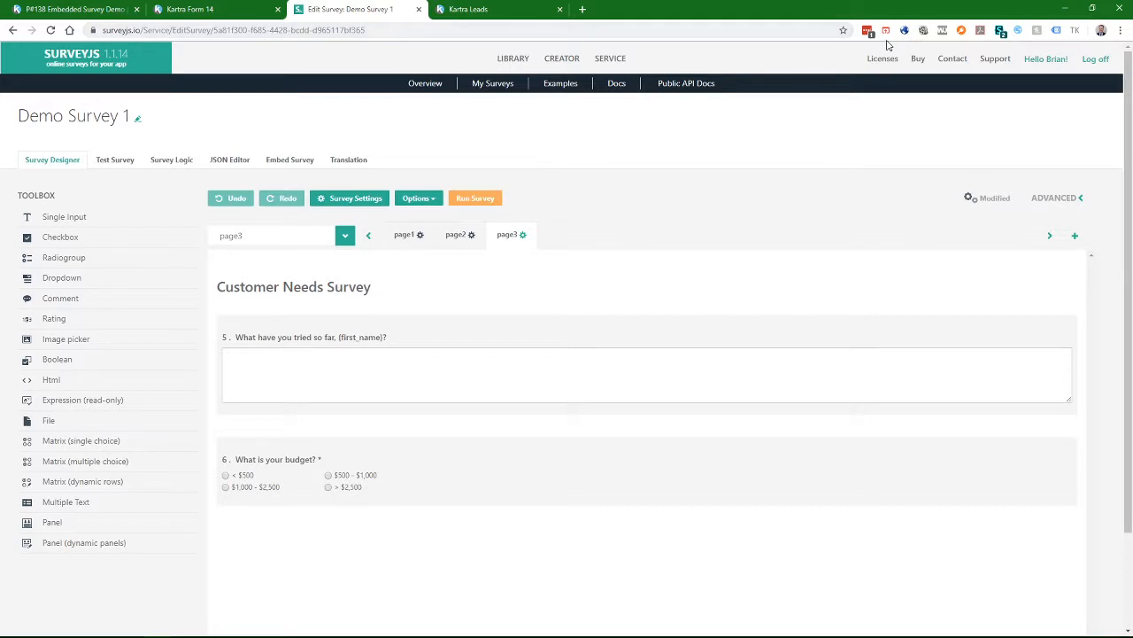
{"action": "mouse_move", "coordinate": [584, 124]}
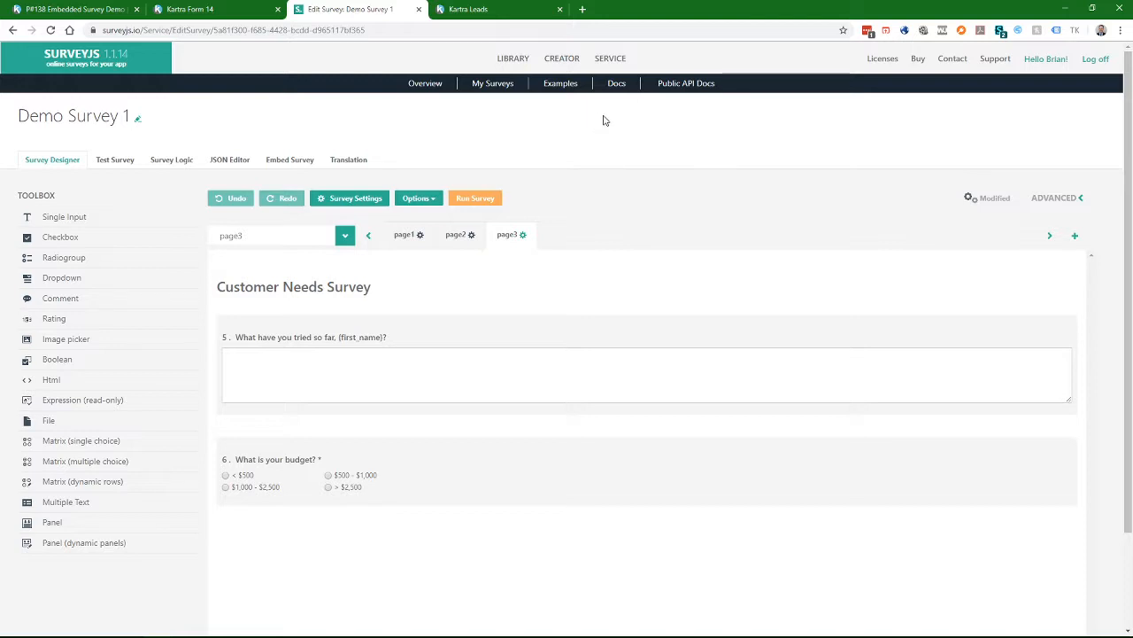
{"action": "mouse_move", "coordinate": [671, 120]}
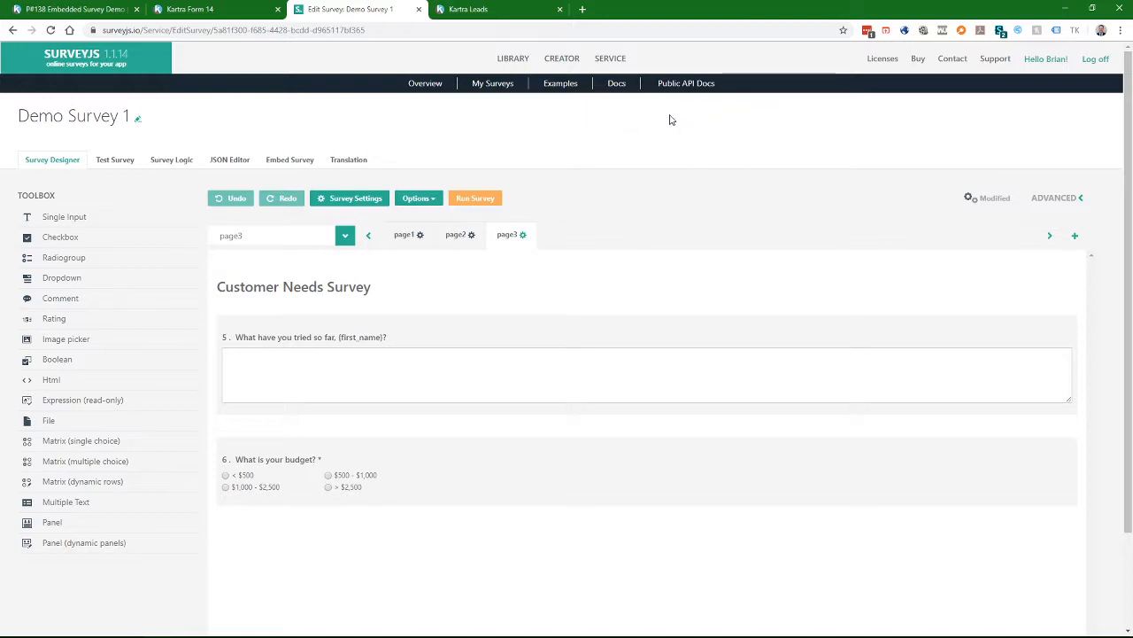
{"action": "mouse_move", "coordinate": [871, 83]}
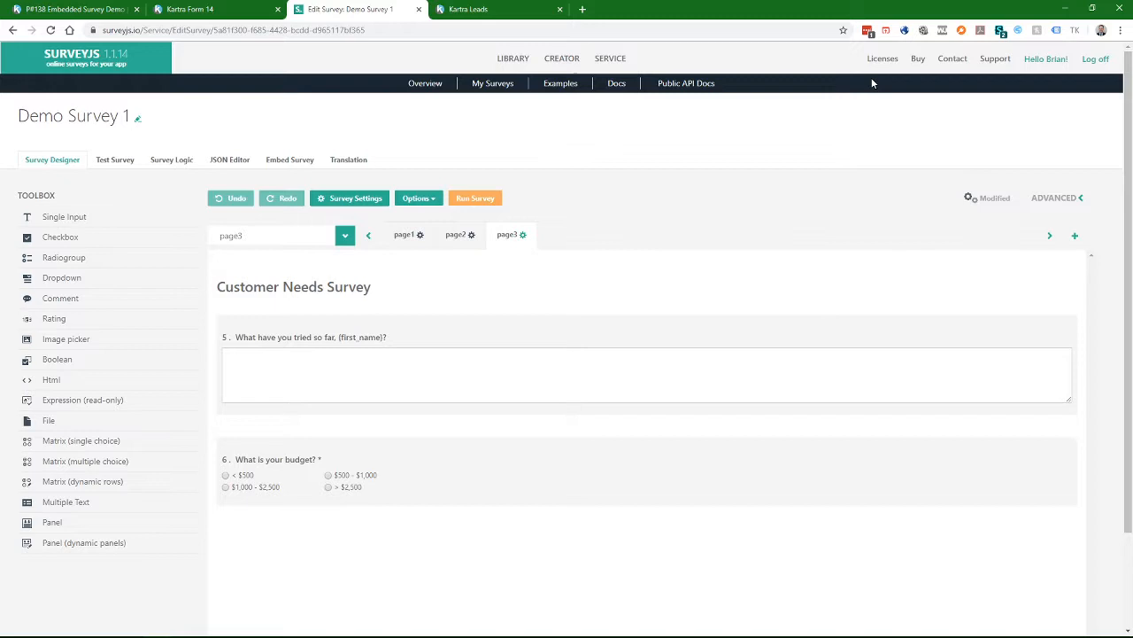
{"action": "mouse_move", "coordinate": [903, 113]}
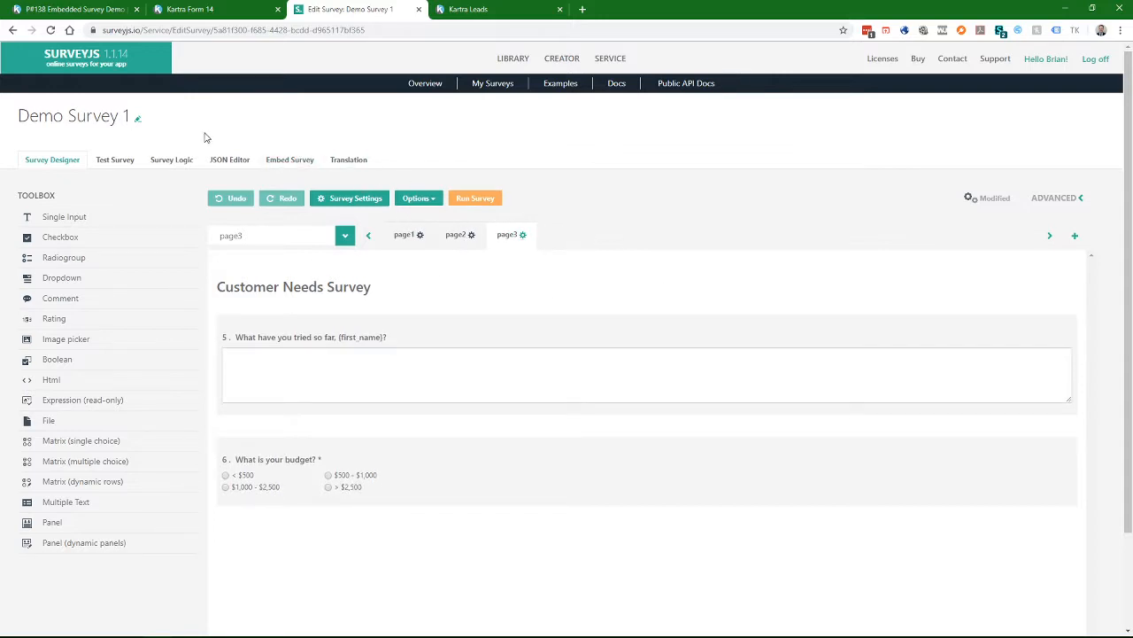
{"action": "mouse_move", "coordinate": [471, 312]}
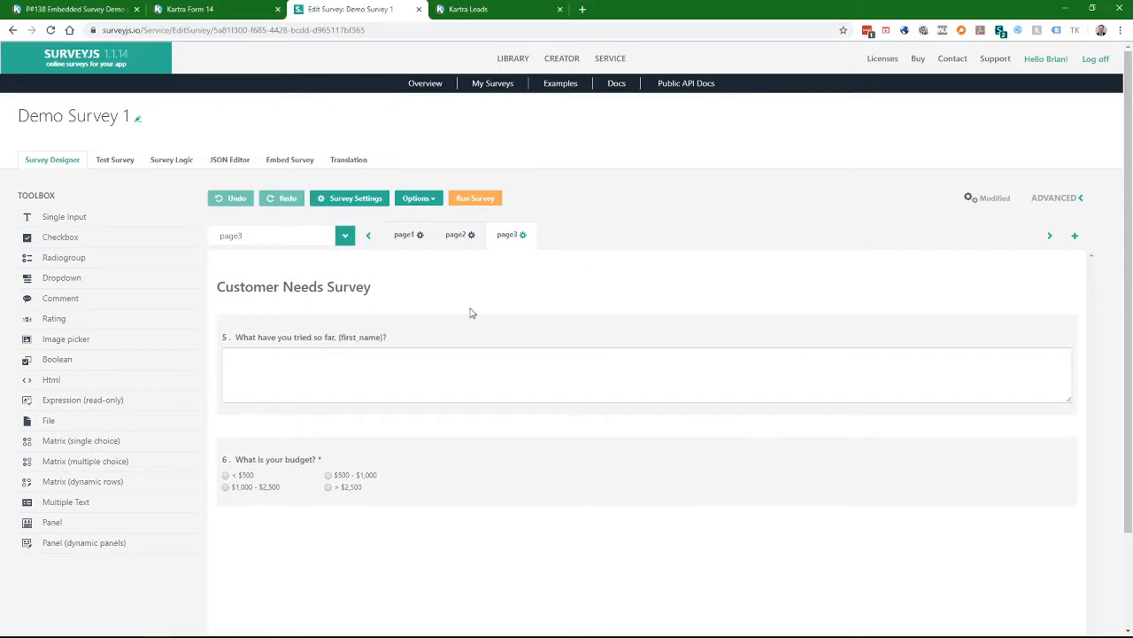
{"action": "mouse_move", "coordinate": [595, 317]}
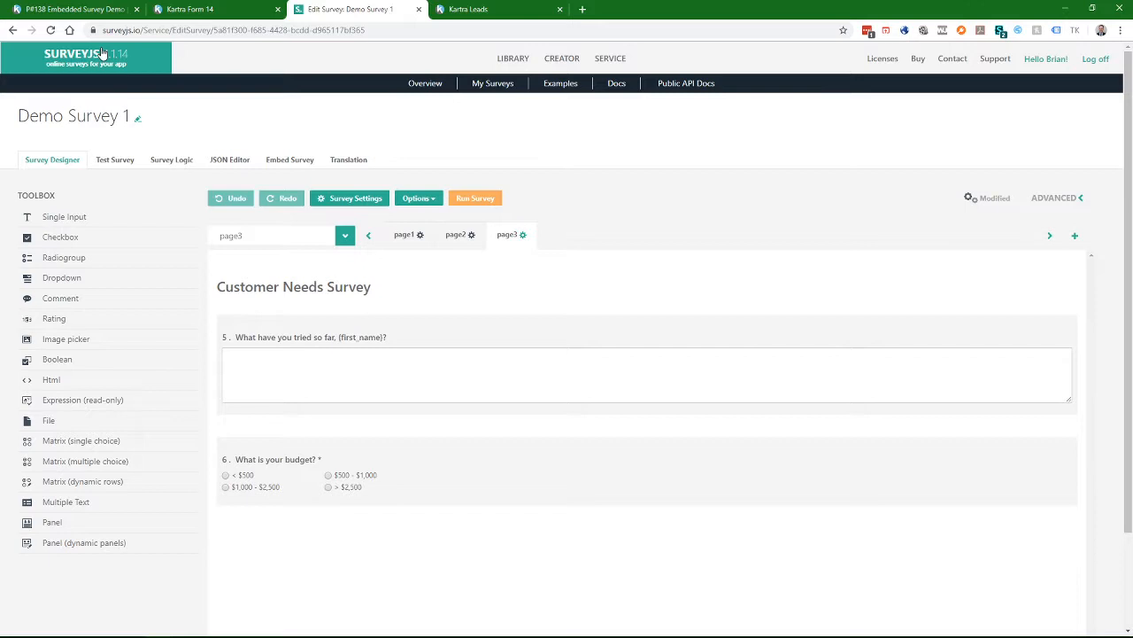
{"action": "mouse_move", "coordinate": [457, 198]}
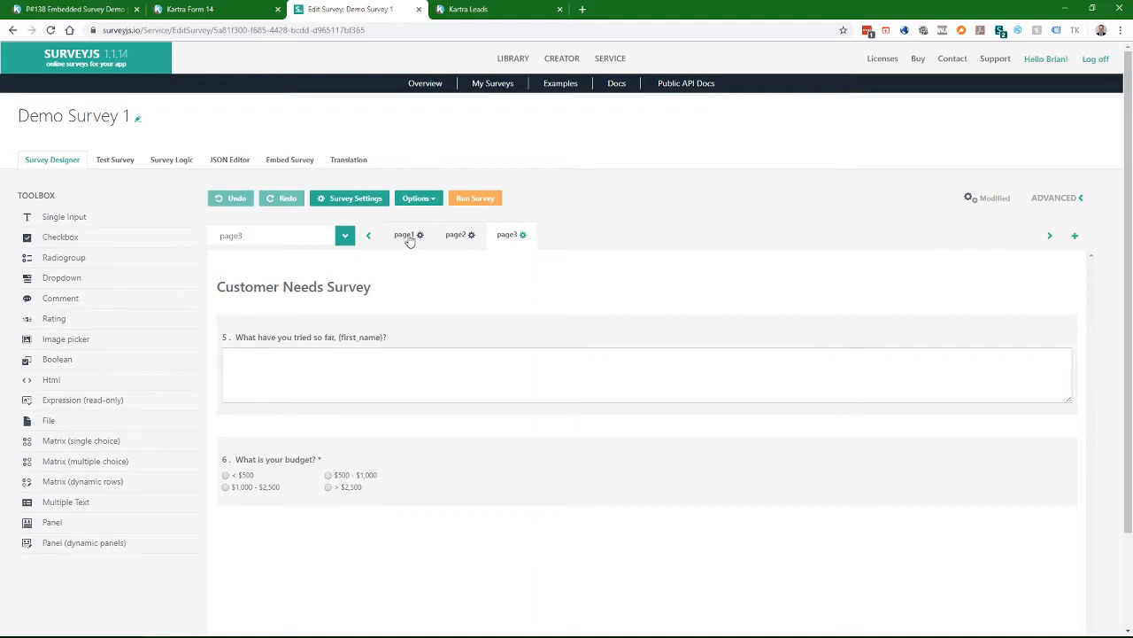
Show page1 of Demo Survey 1 with its required first-name question.
{"action": "left_click", "coordinate": [404, 233]}
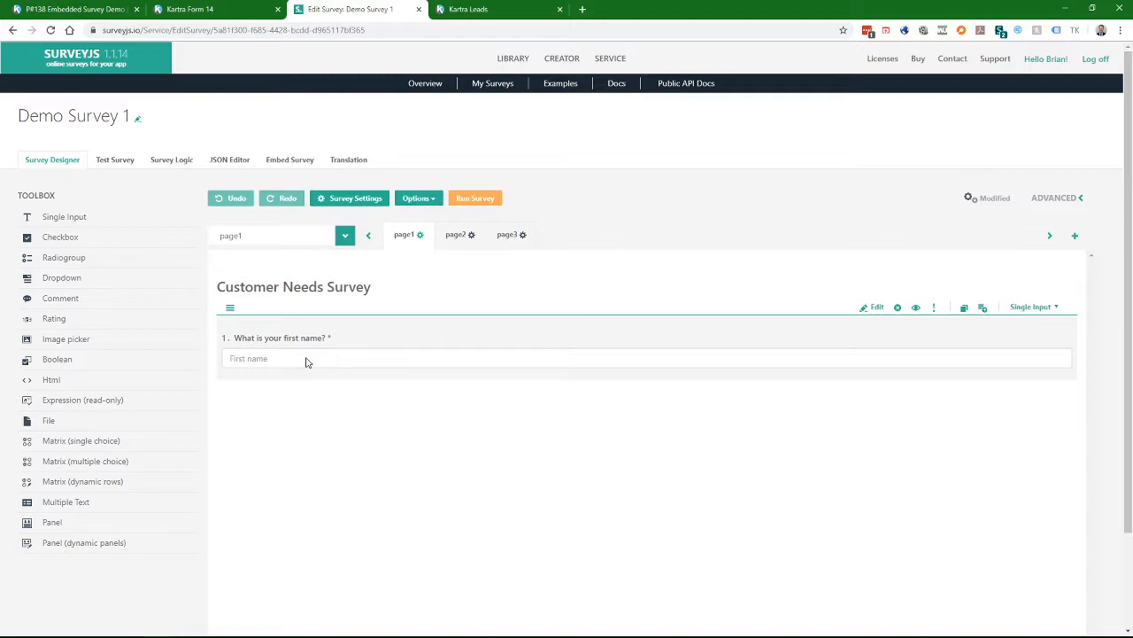
{"action": "mouse_move", "coordinate": [457, 272]}
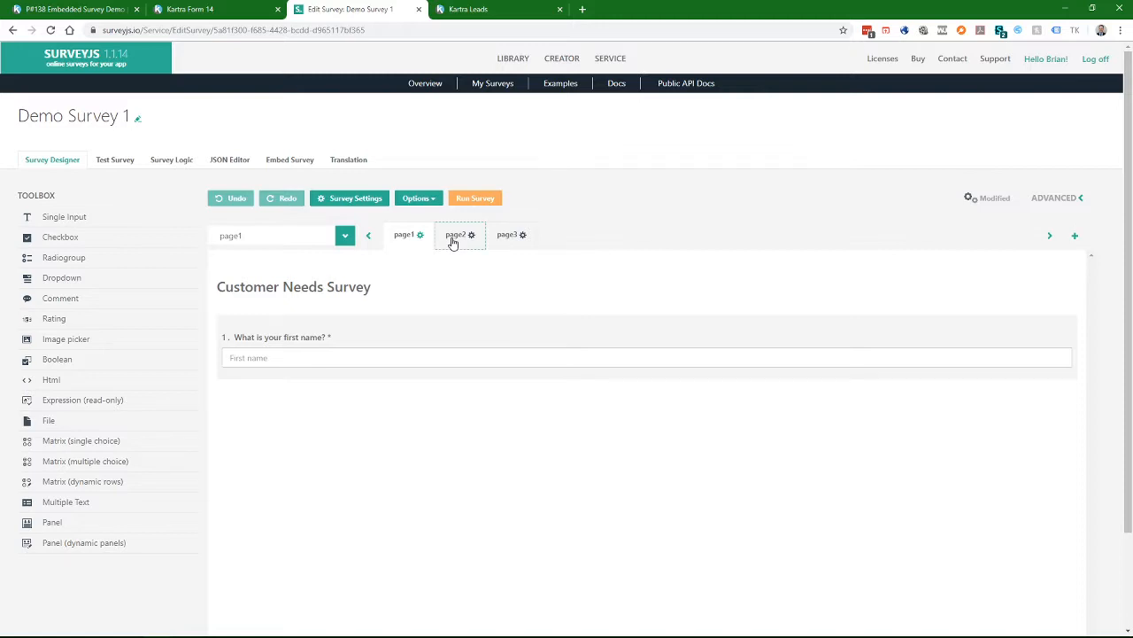
Show page2 with the needs checklist and describe-it questions, then review its questions.
{"action": "left_click", "coordinate": [455, 234]}
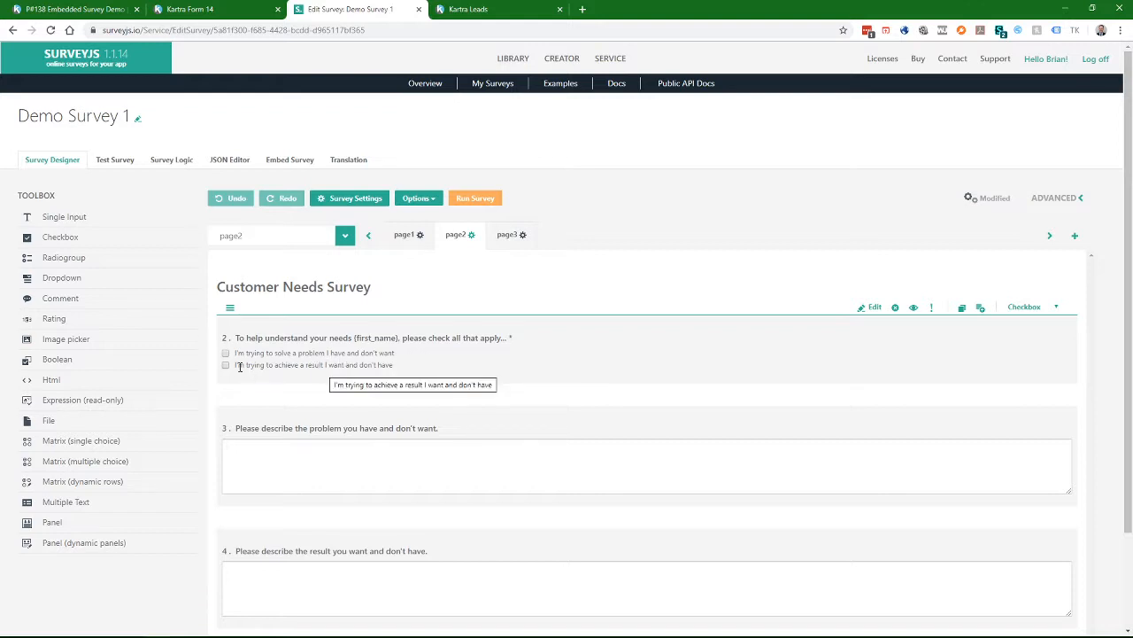
{"action": "mouse_move", "coordinate": [223, 352]}
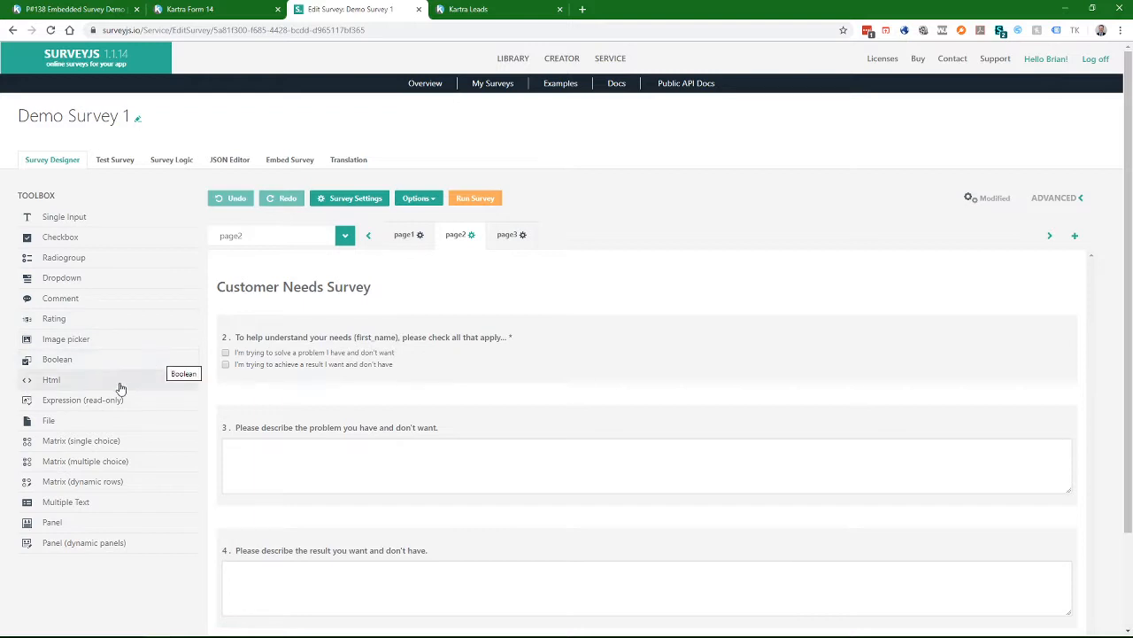
{"action": "mouse_move", "coordinate": [165, 447]}
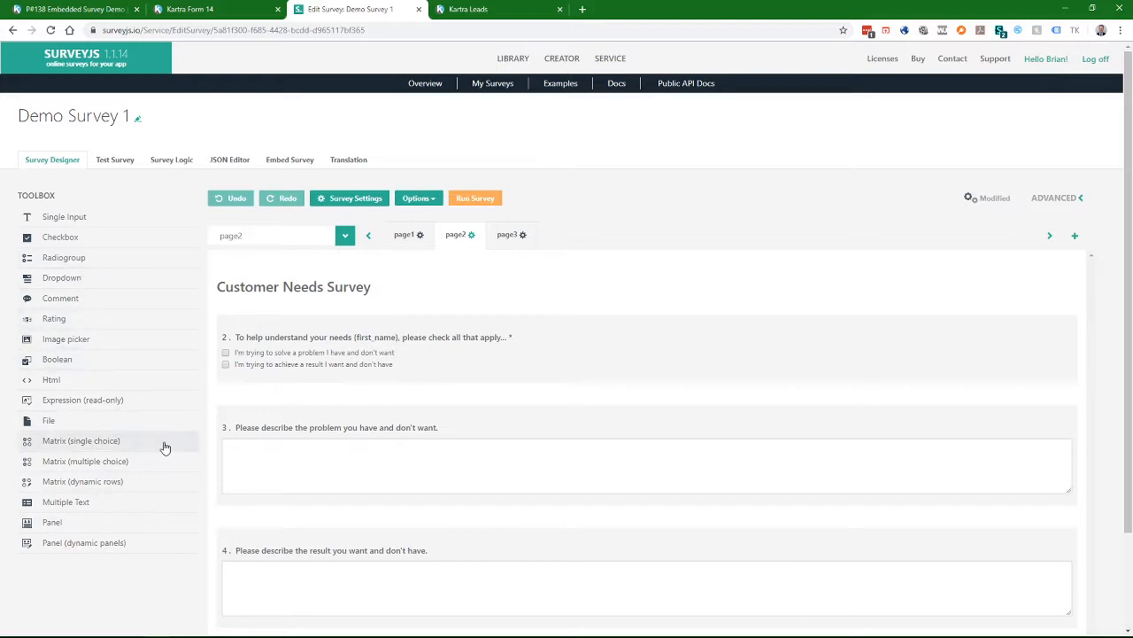
{"action": "mouse_move", "coordinate": [110, 390]}
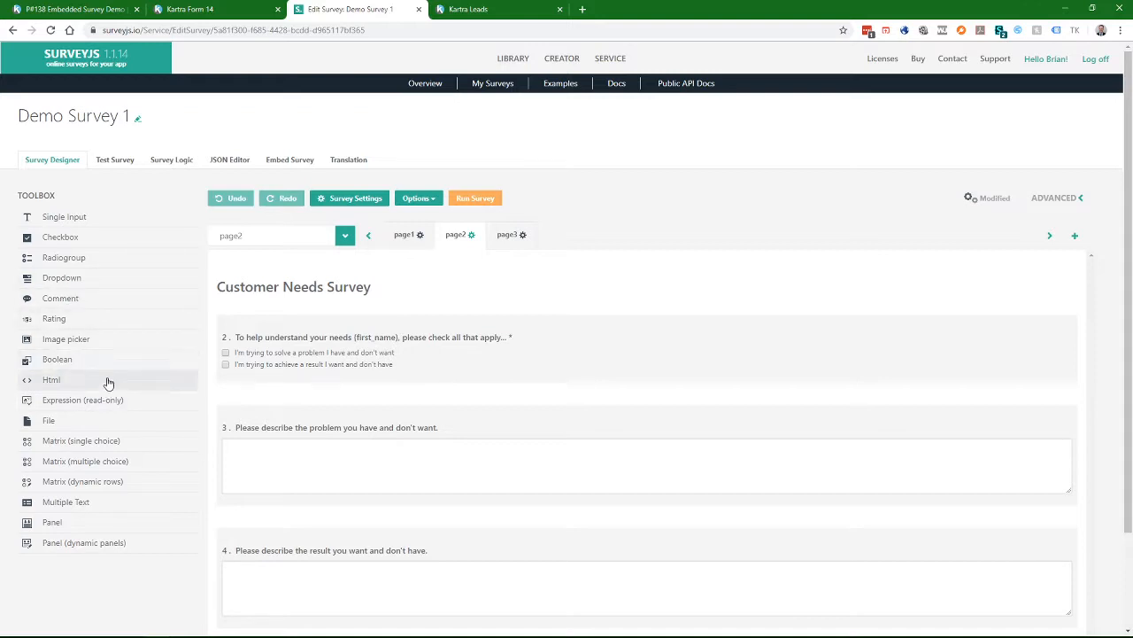
{"action": "mouse_move", "coordinate": [57, 358]}
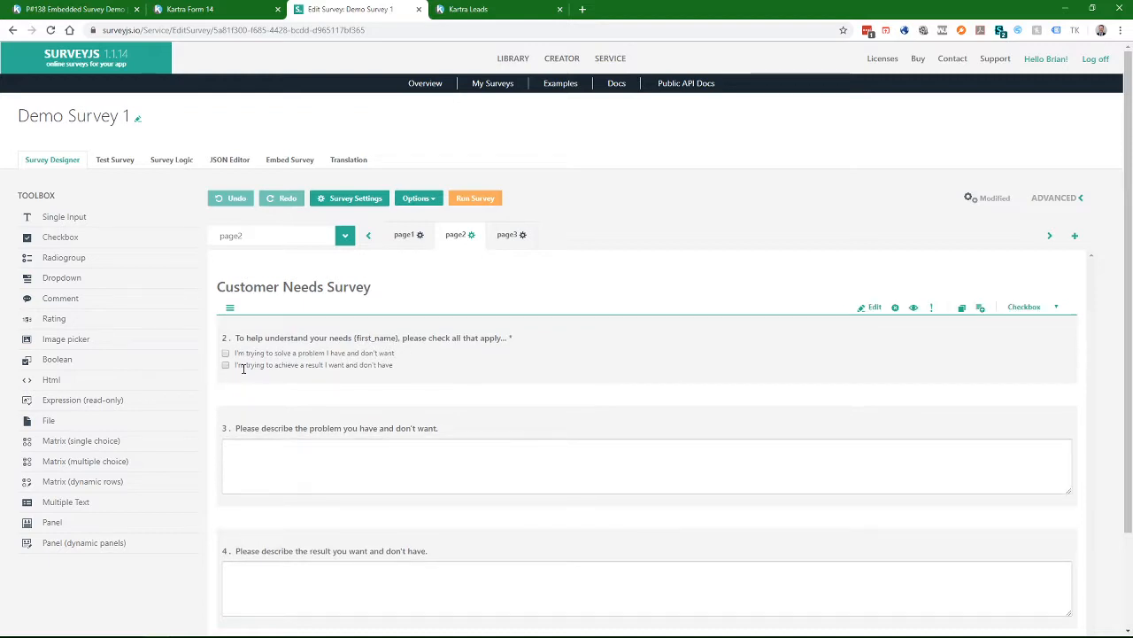
{"action": "mouse_move", "coordinate": [422, 375]}
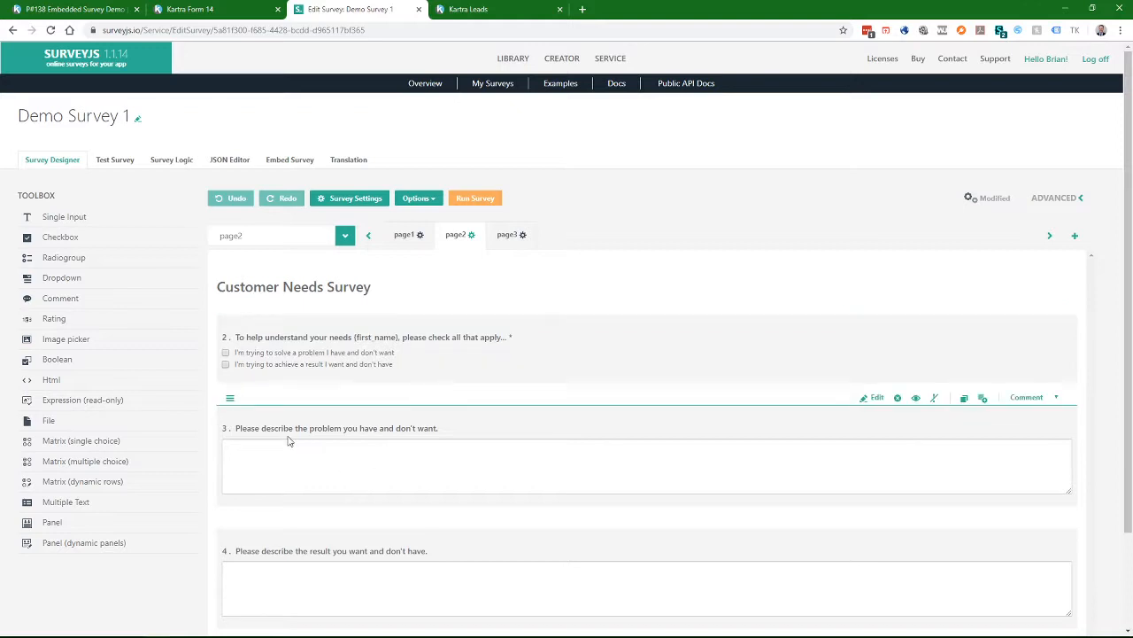
{"action": "mouse_move", "coordinate": [287, 453]}
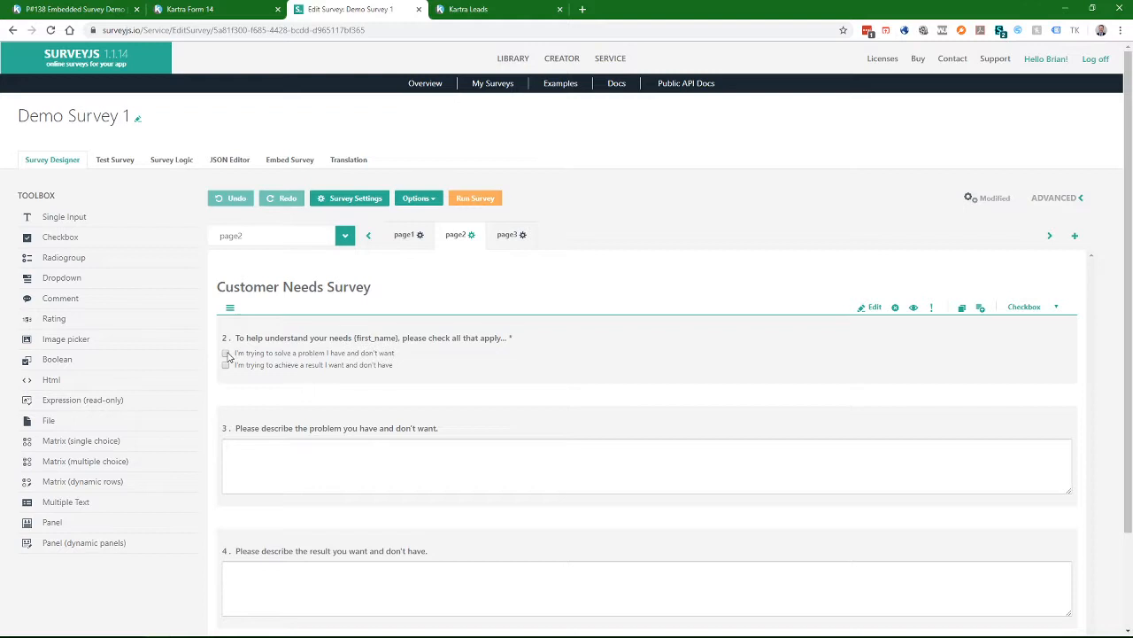
{"action": "left_click", "coordinate": [354, 426]}
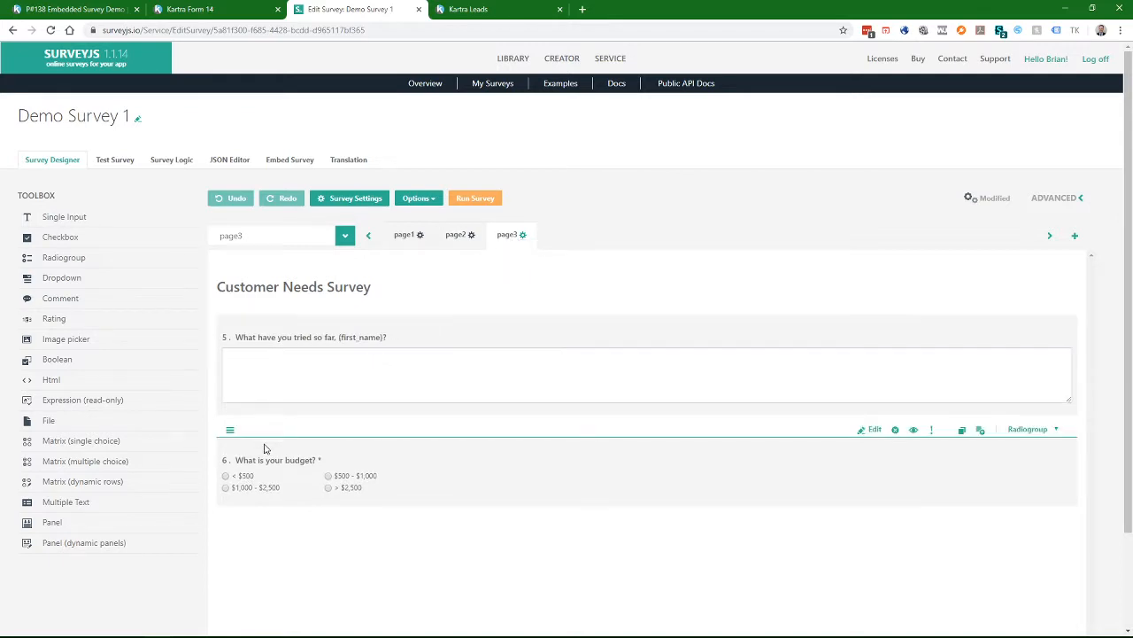
{"action": "mouse_move", "coordinate": [330, 464]}
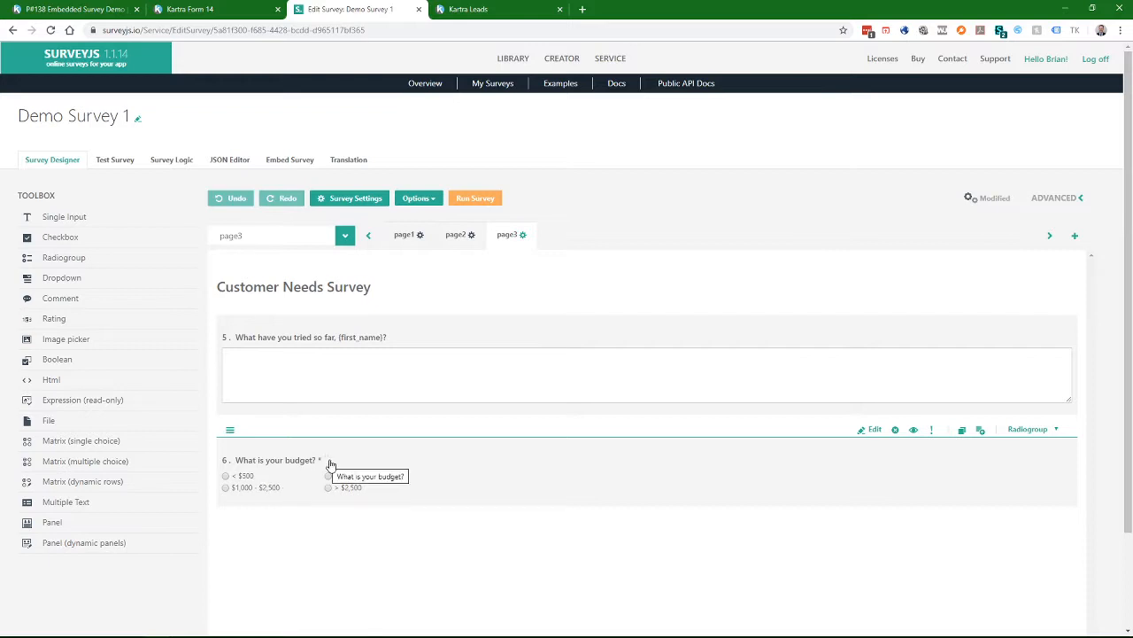
{"action": "mouse_move", "coordinate": [404, 426]}
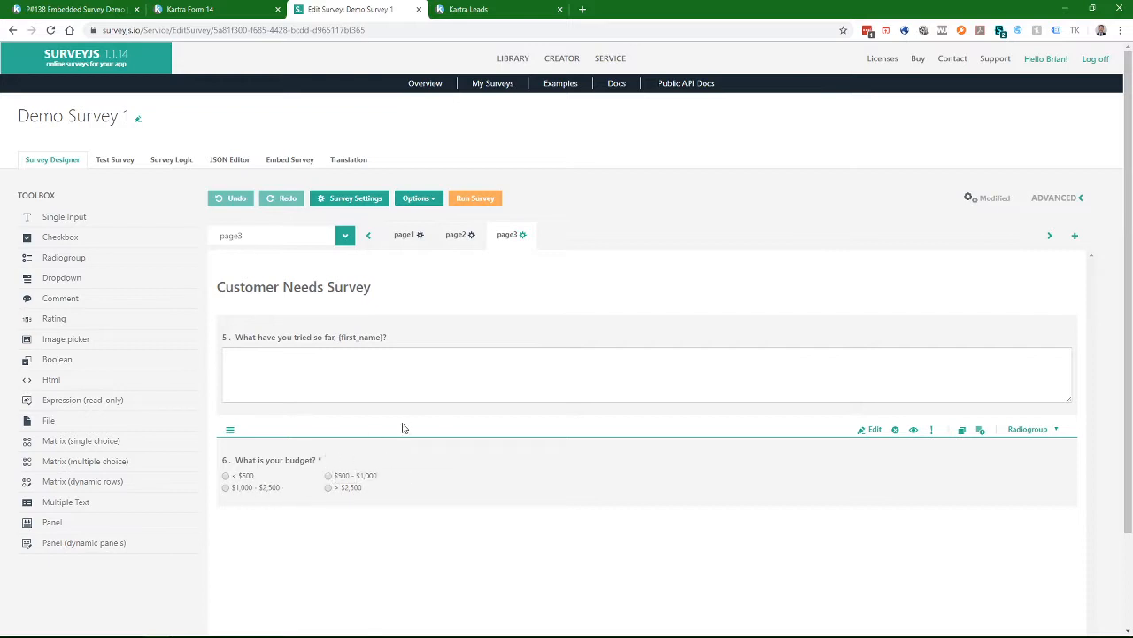
{"action": "mouse_move", "coordinate": [361, 469]}
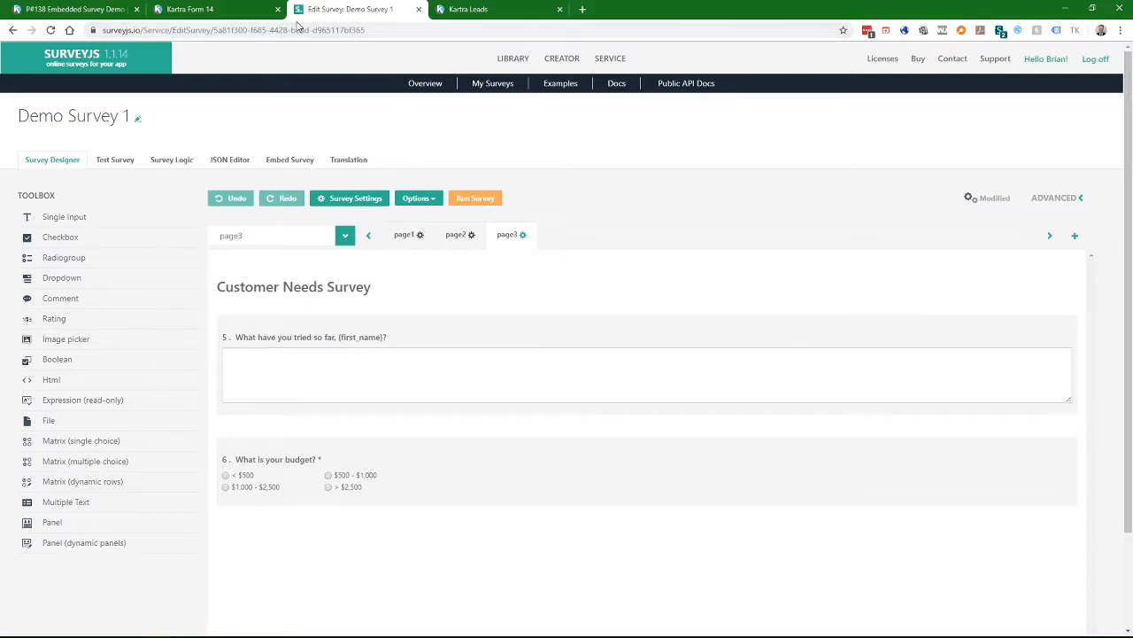
{"action": "mouse_move", "coordinate": [149, 177]}
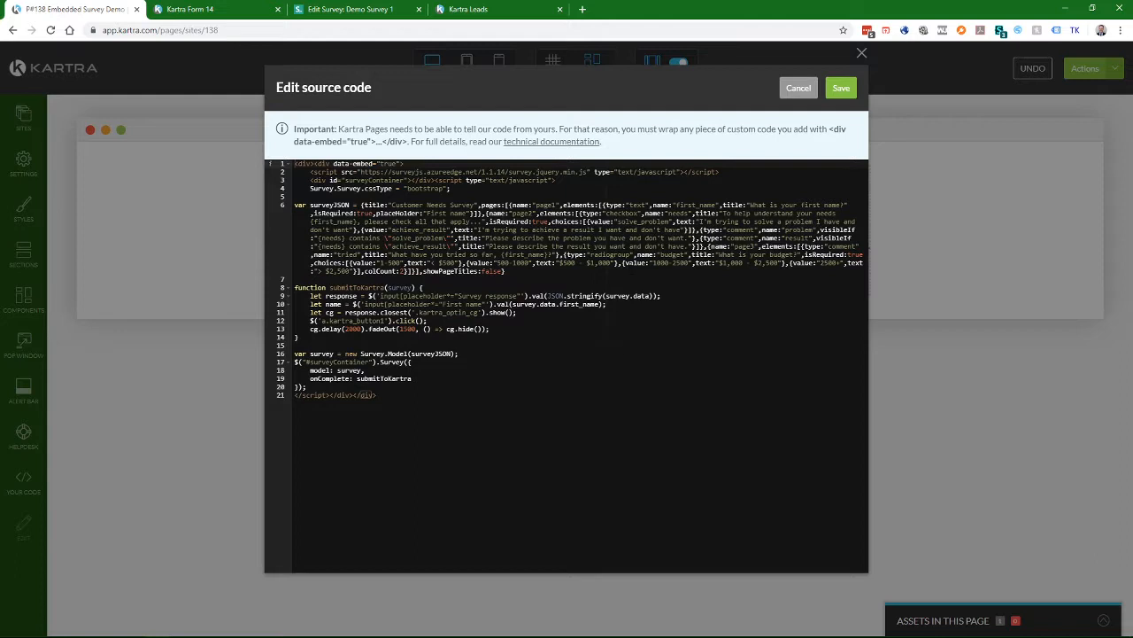
{"action": "mouse_move", "coordinate": [628, 269]}
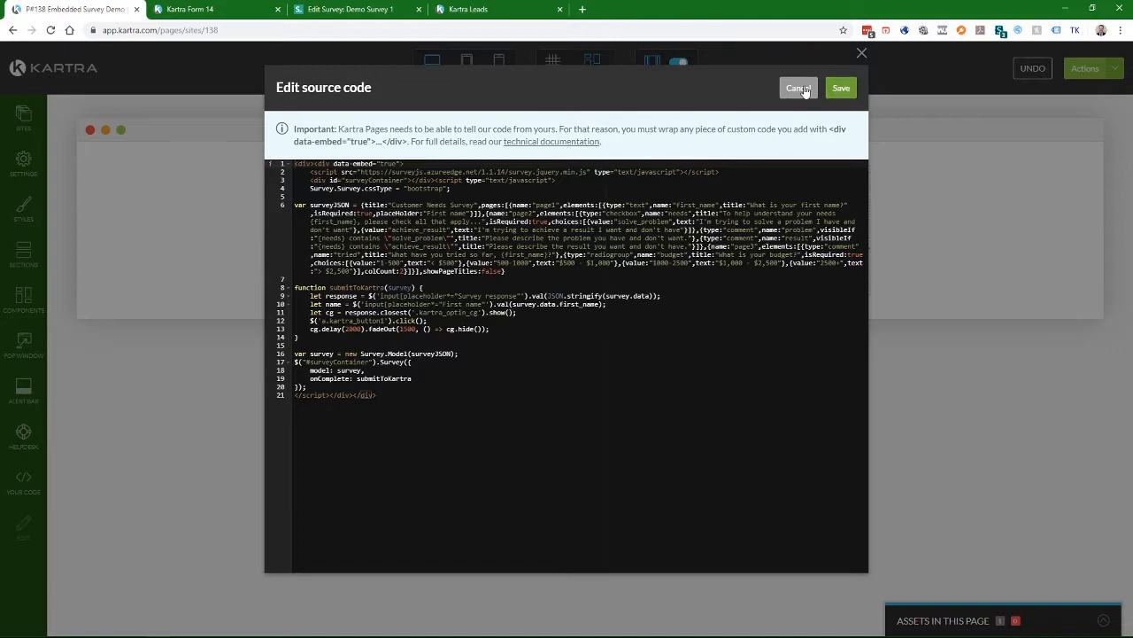
Cancel the source code edit, check the Your Code panel, and view the live Acme Corp Home Page.
{"action": "left_click", "coordinate": [797, 89]}
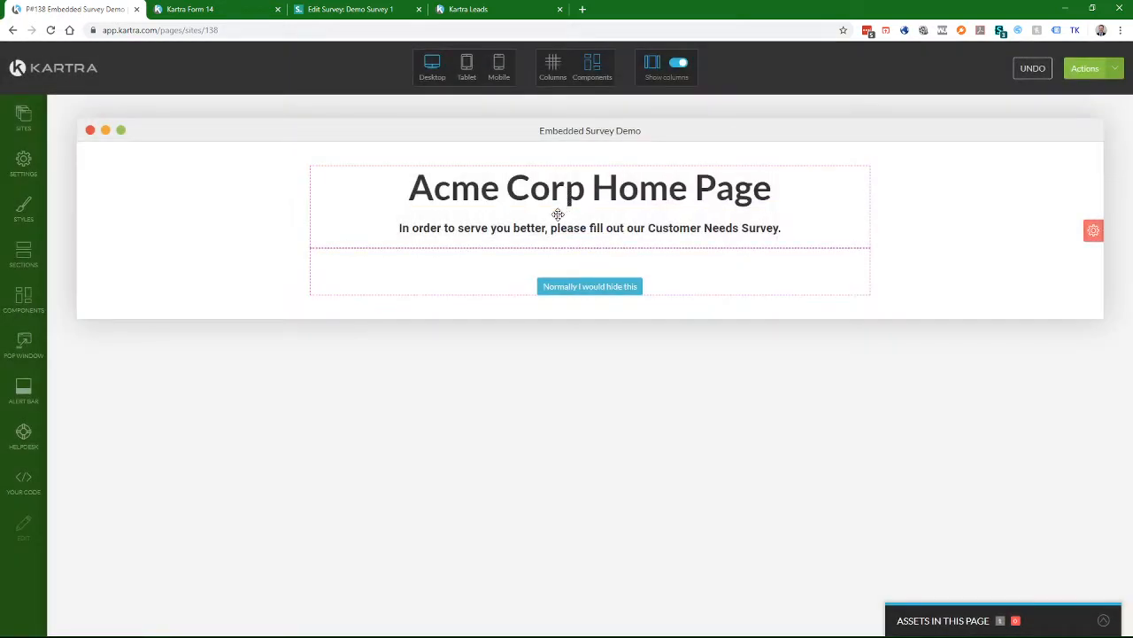
{"action": "left_click", "coordinate": [590, 187]}
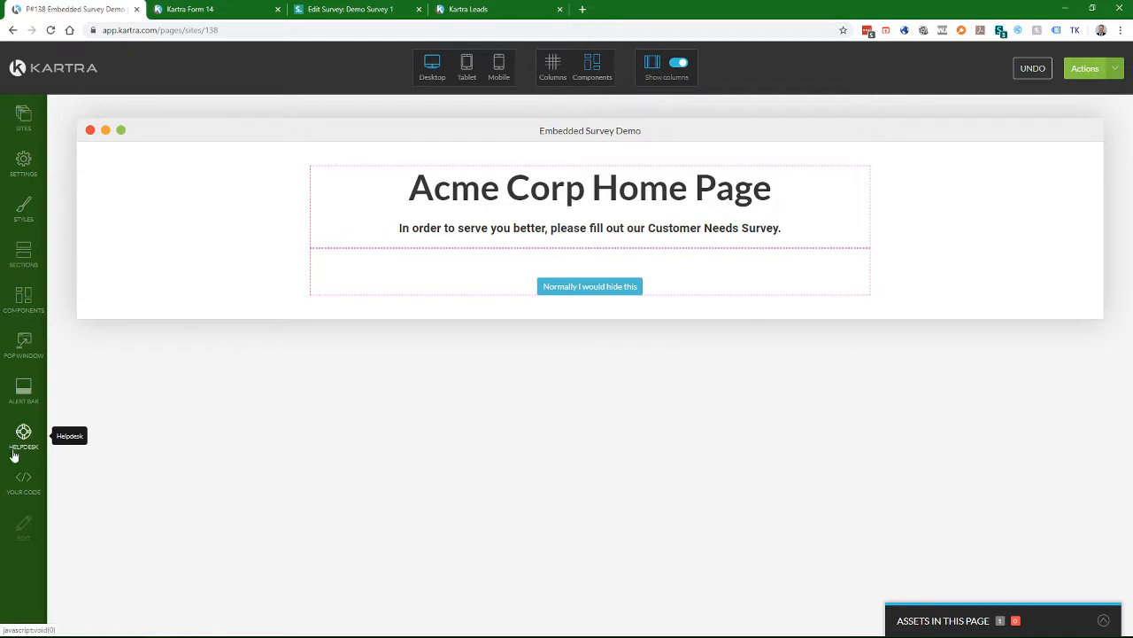
{"action": "left_click", "coordinate": [23, 481]}
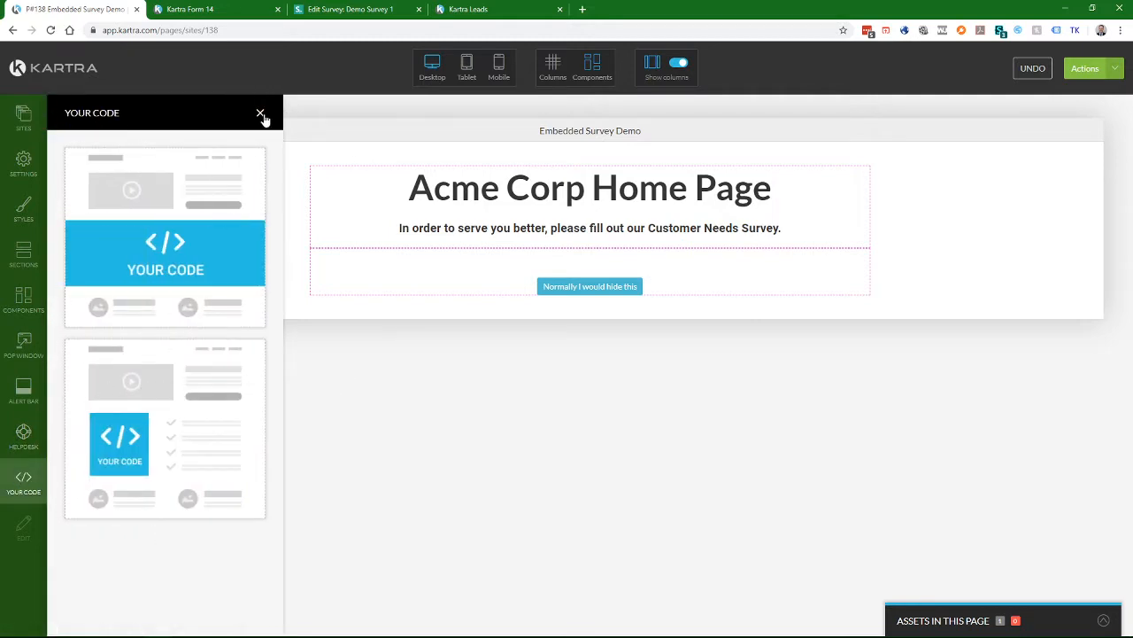
{"action": "left_click", "coordinate": [260, 113]}
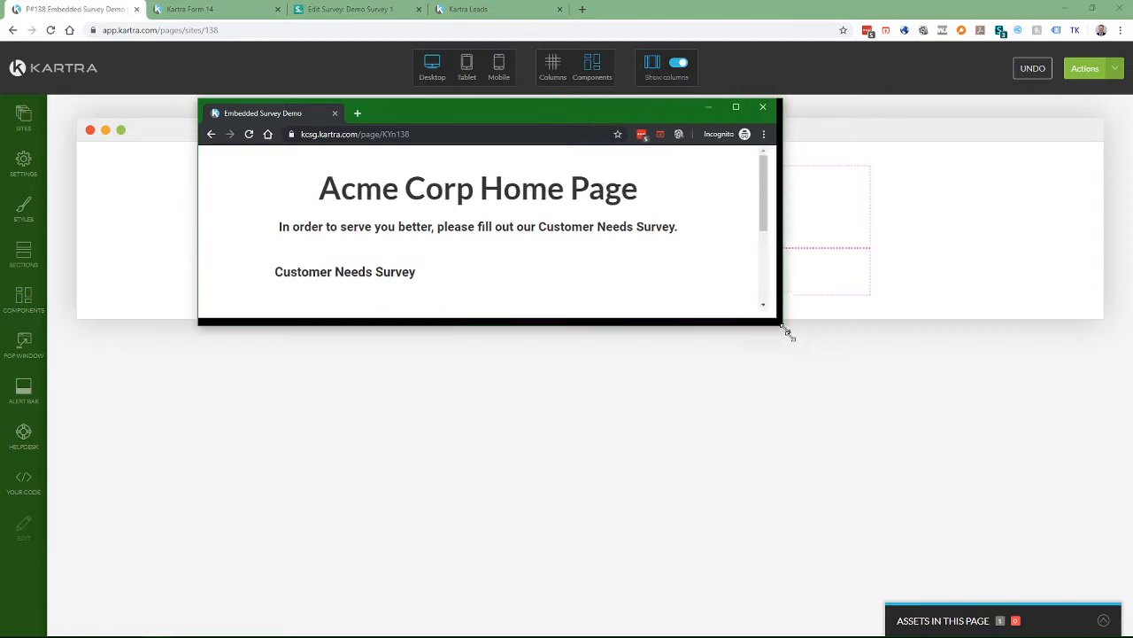
{"action": "left_click", "coordinate": [737, 108]}
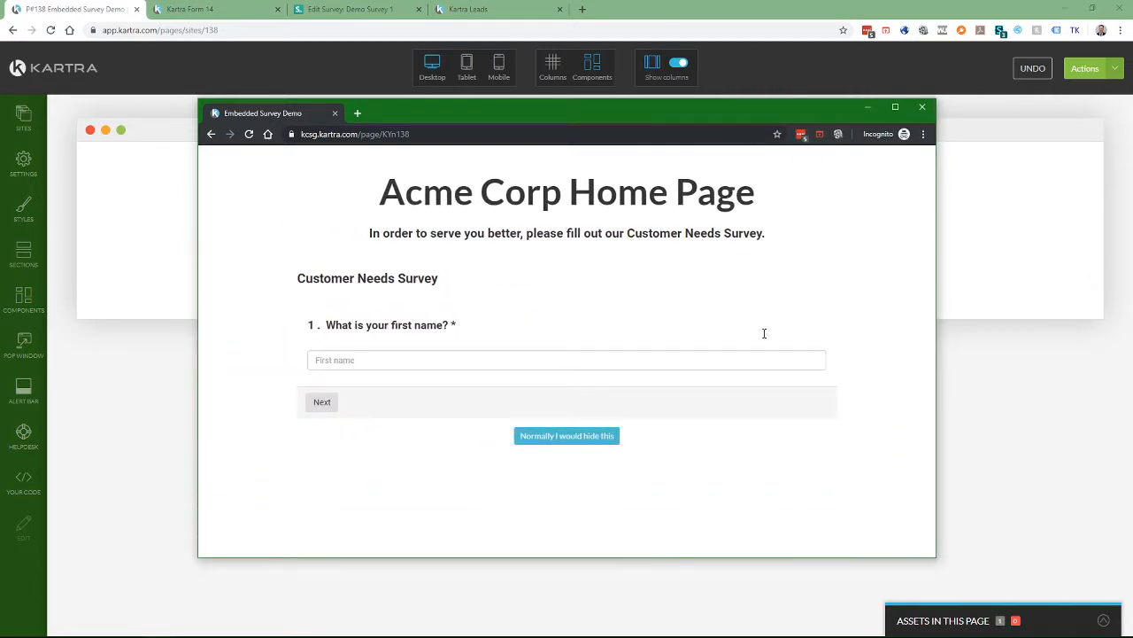
{"action": "mouse_move", "coordinate": [829, 230]}
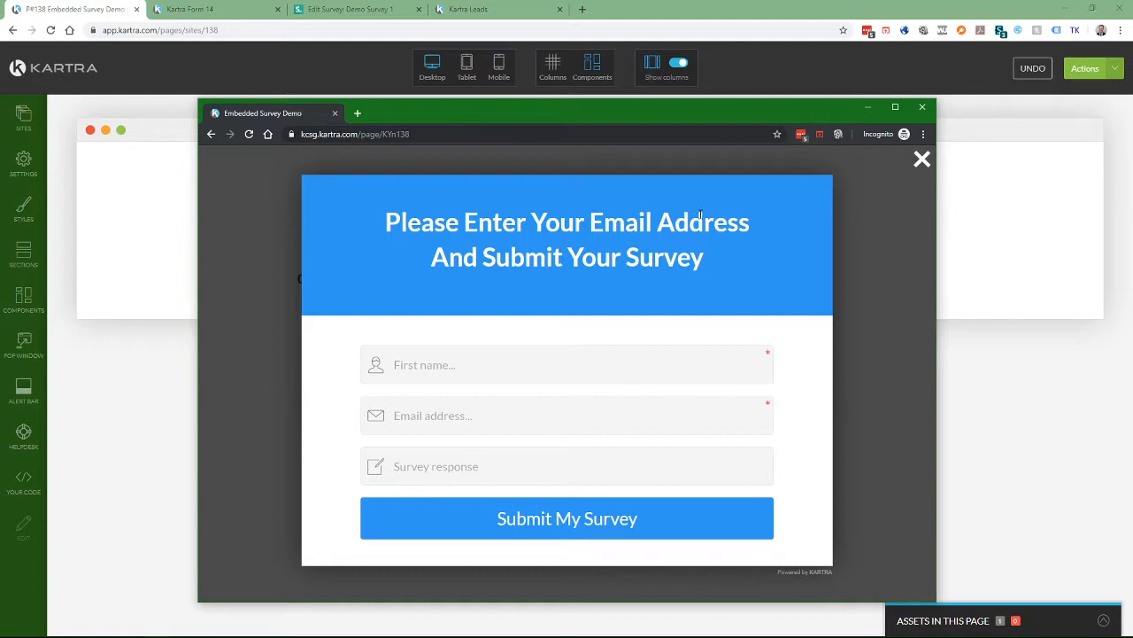
{"action": "mouse_move", "coordinate": [896, 421]}
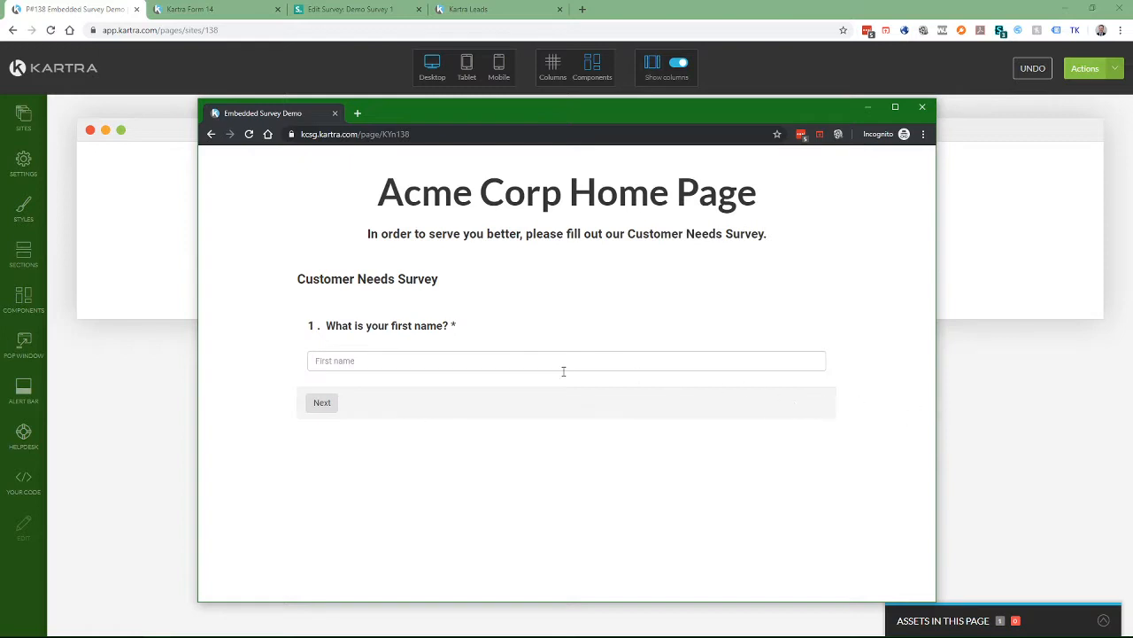
Answer the first-name question with 'Brian' and move to the next survey page.
{"action": "left_click", "coordinate": [567, 362]}
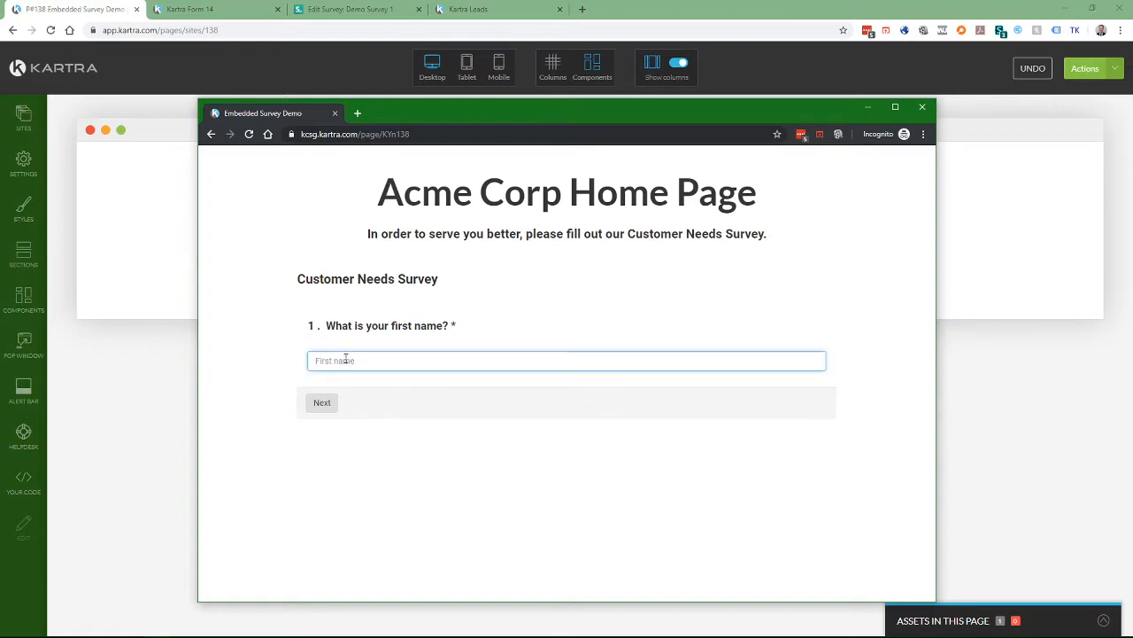
{"action": "type", "text": "Brian"}
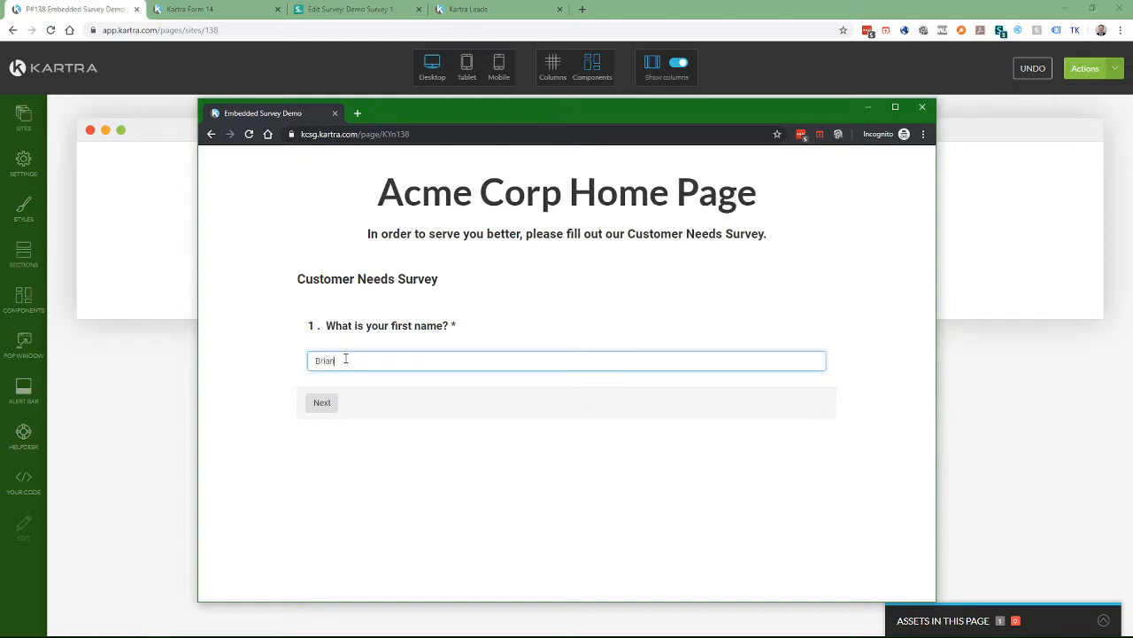
{"action": "left_click", "coordinate": [322, 402]}
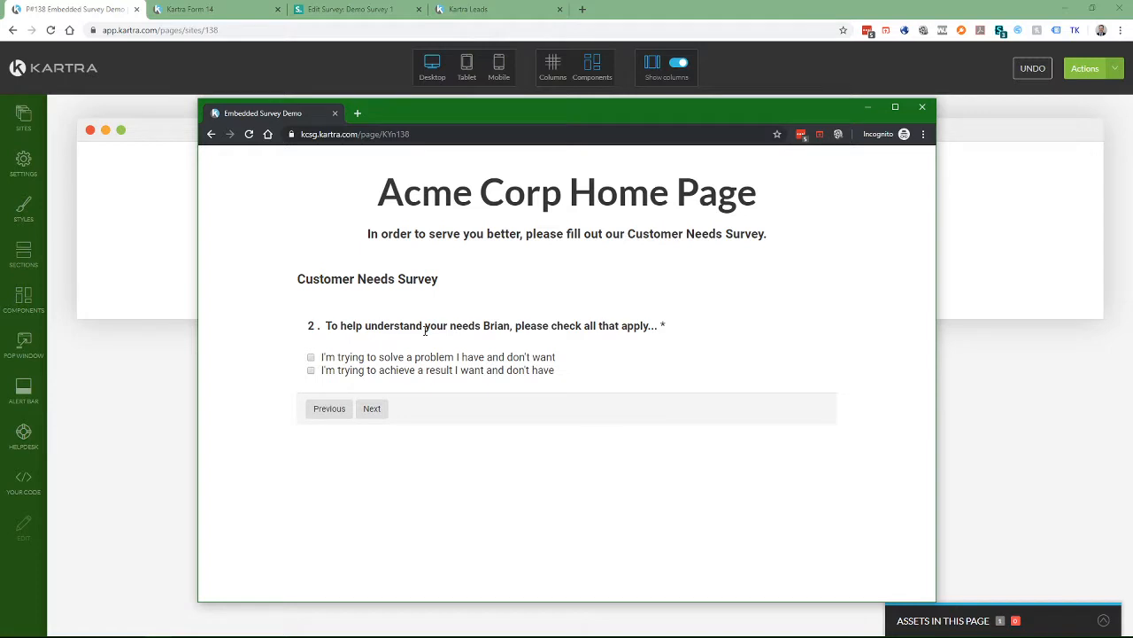
{"action": "mouse_move", "coordinate": [319, 370]}
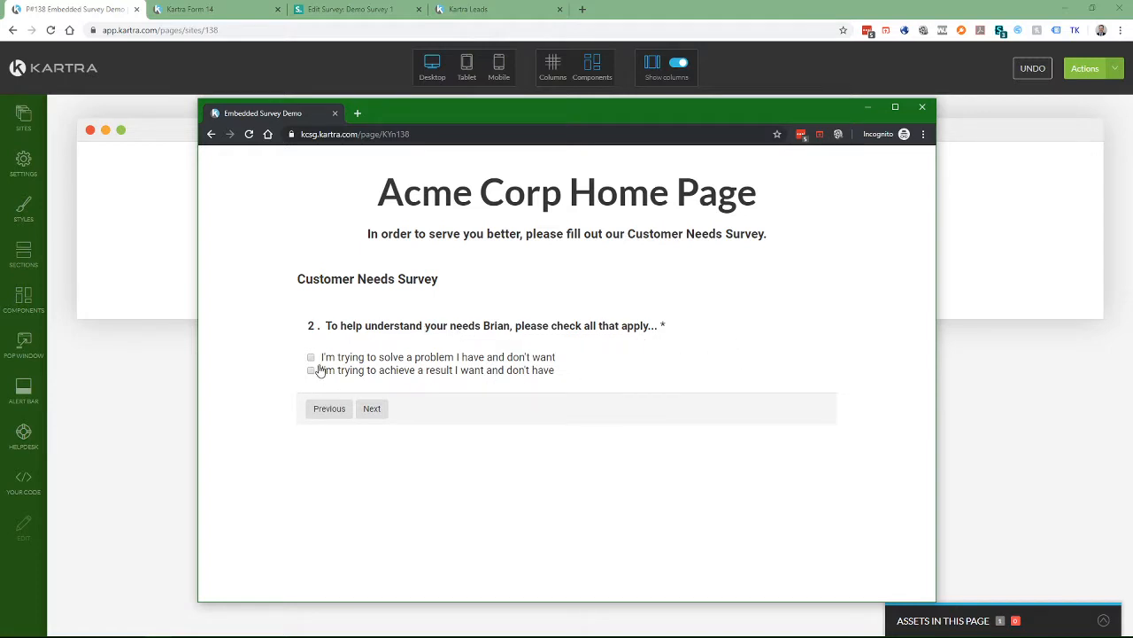
Tick both needs and describe the problem as 'Making more money in order to help more people'.
{"action": "left_click", "coordinate": [312, 357]}
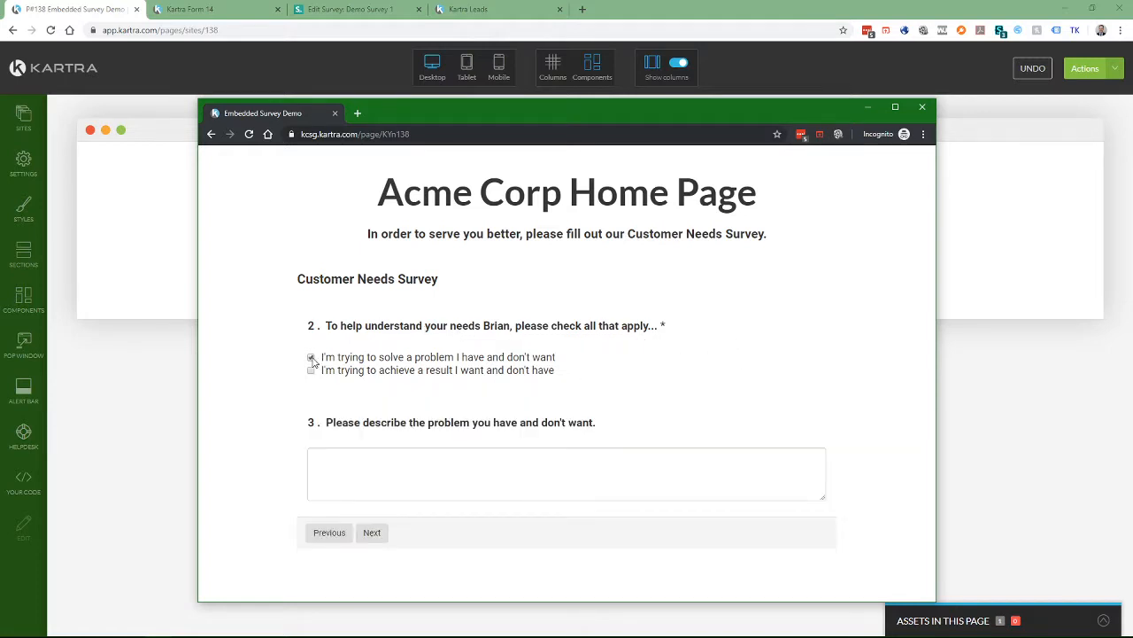
{"action": "left_click", "coordinate": [306, 358]}
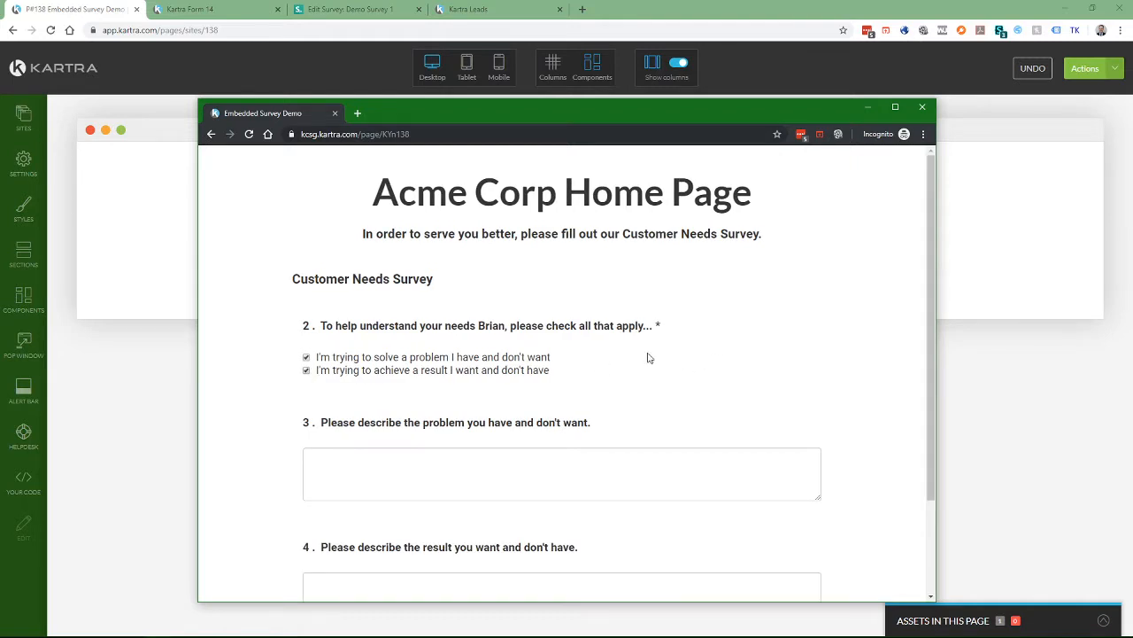
{"action": "scroll", "scroll_direction": "down", "scroll_amount": 3}
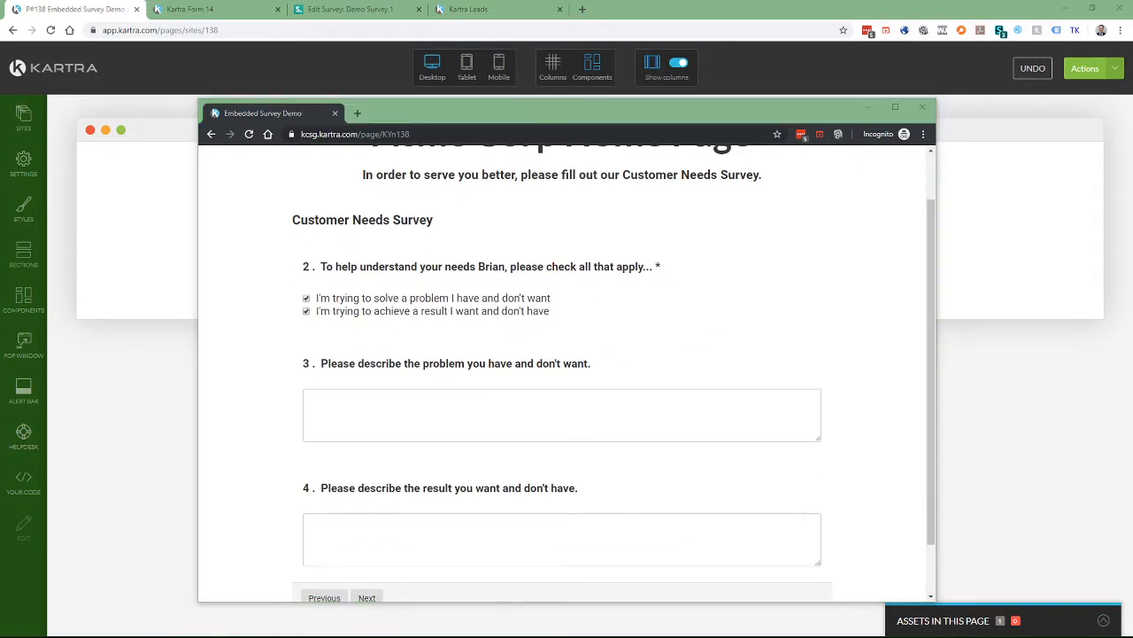
{"action": "left_click", "coordinate": [561, 415]}
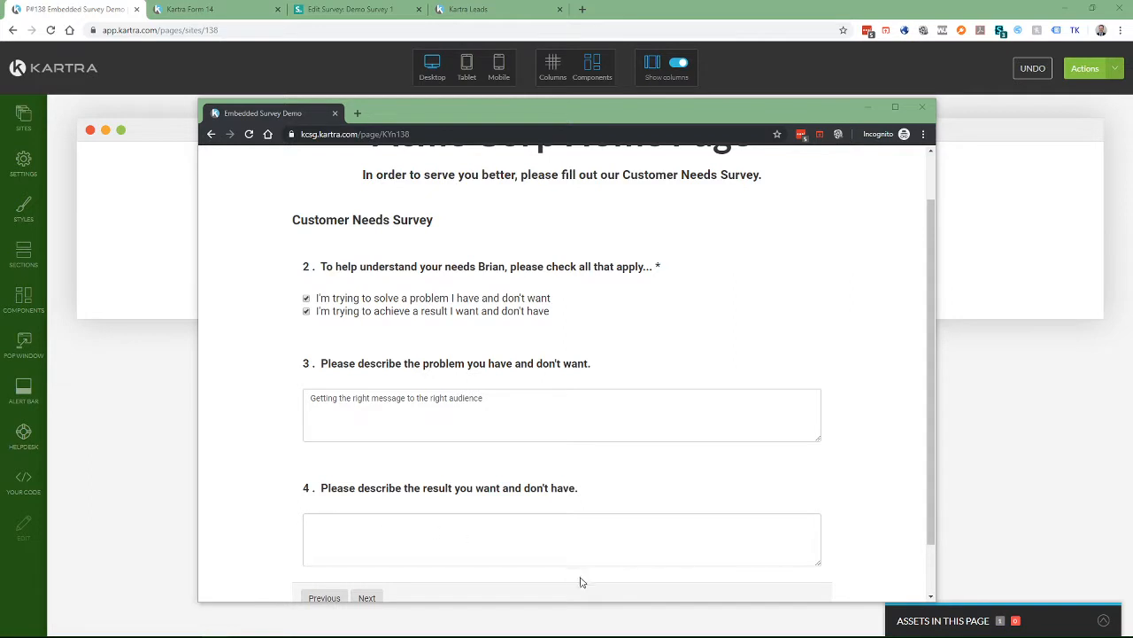
{"action": "type", "text": "Making more money in order to help more people"}
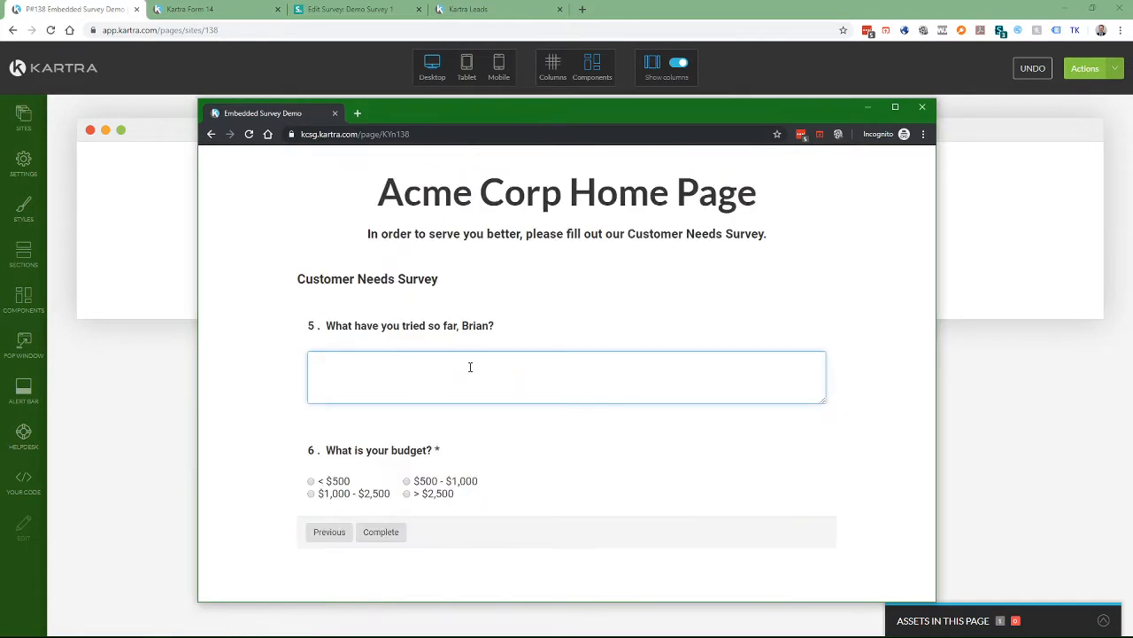
{"action": "mouse_move", "coordinate": [103, 392]}
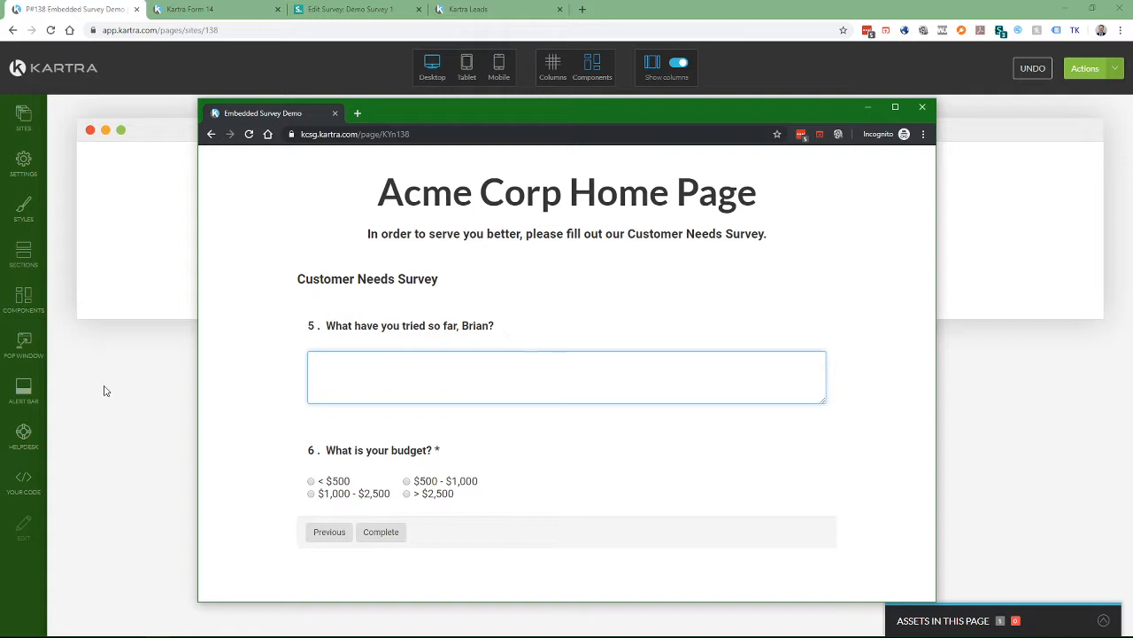
Enter 'Lol' for what was tried and choose the over $2,500 budget.
{"action": "type", "text": "Lol"}
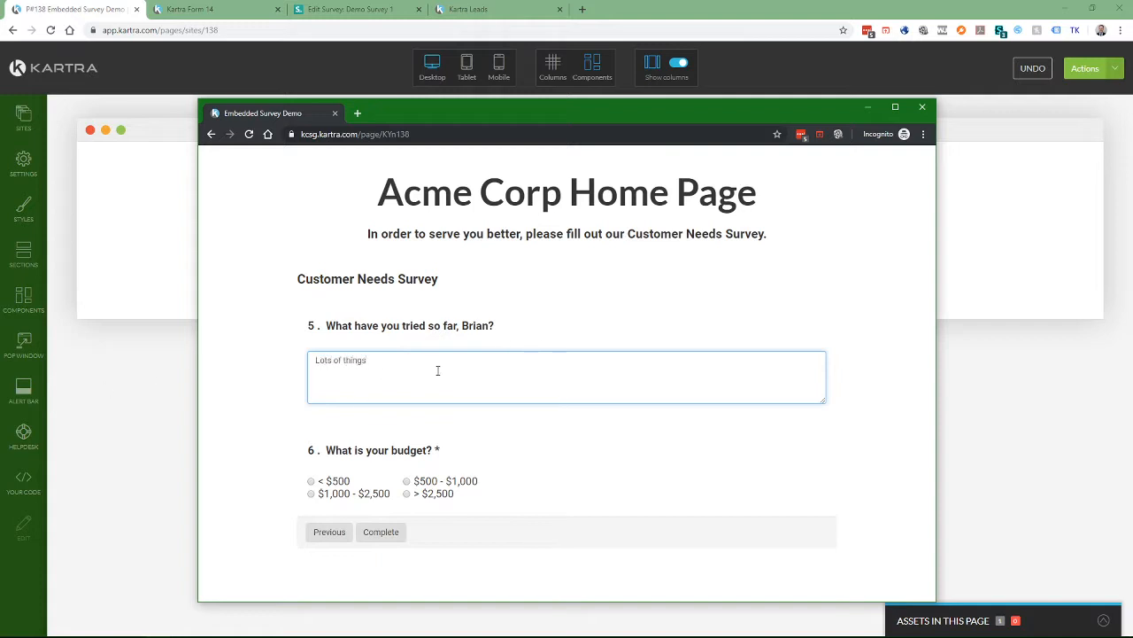
{"action": "left_click", "coordinate": [407, 492]}
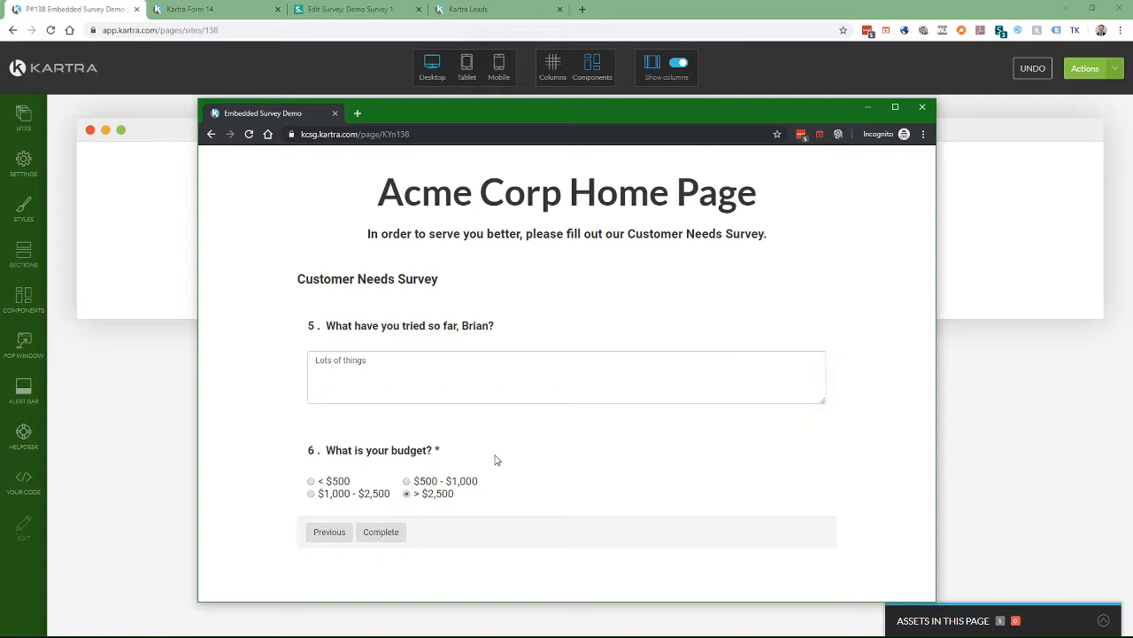
{"action": "mouse_move", "coordinate": [380, 531]}
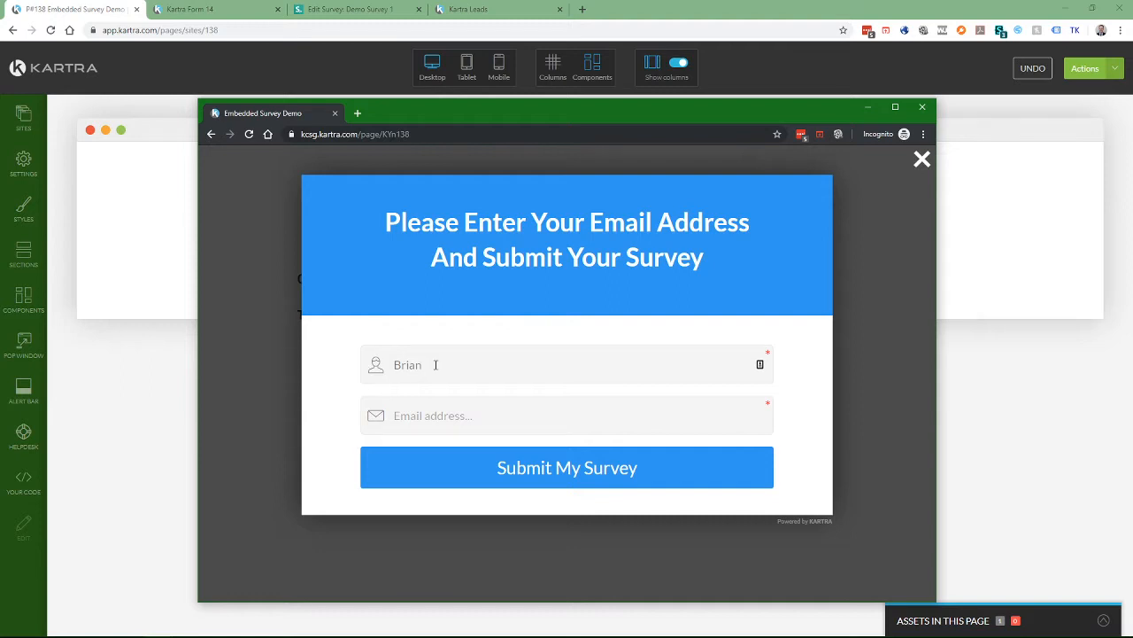
{"action": "mouse_move", "coordinate": [527, 198]}
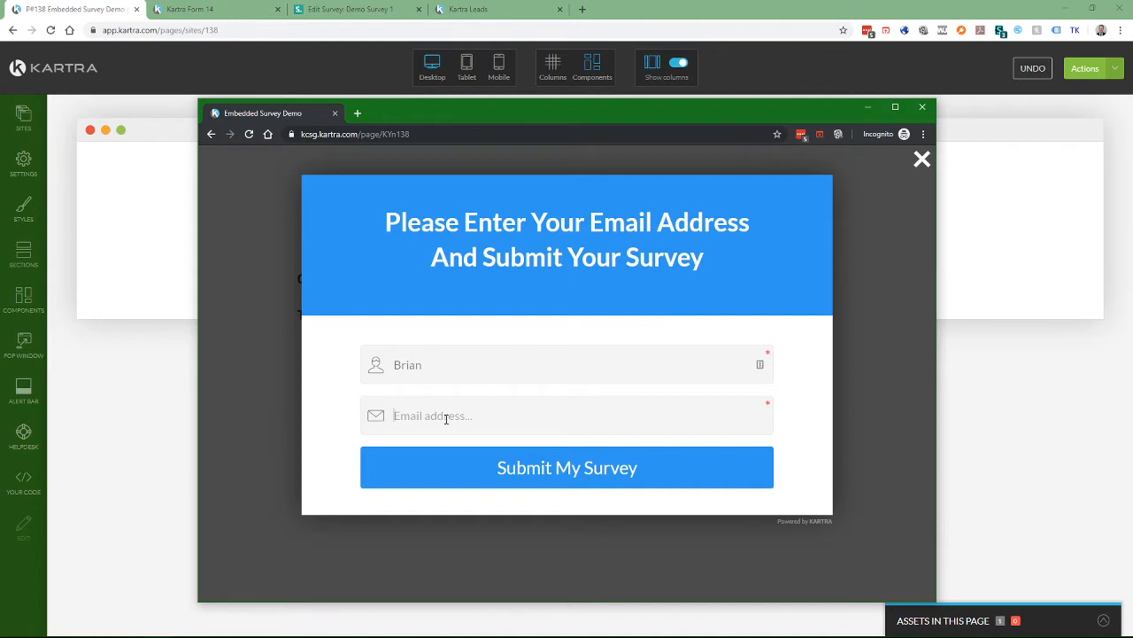
Enter the demo@ex email and submit the survey, reaching the Thanks! page.
{"action": "type", "text": "demo@example.com"}
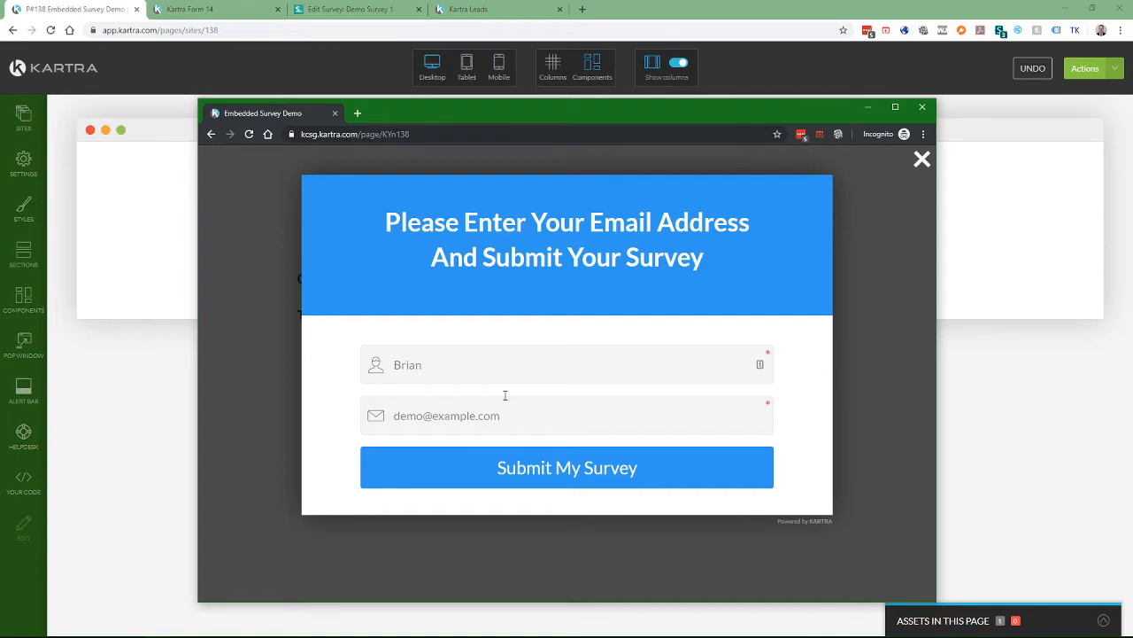
{"action": "left_click", "coordinate": [566, 467]}
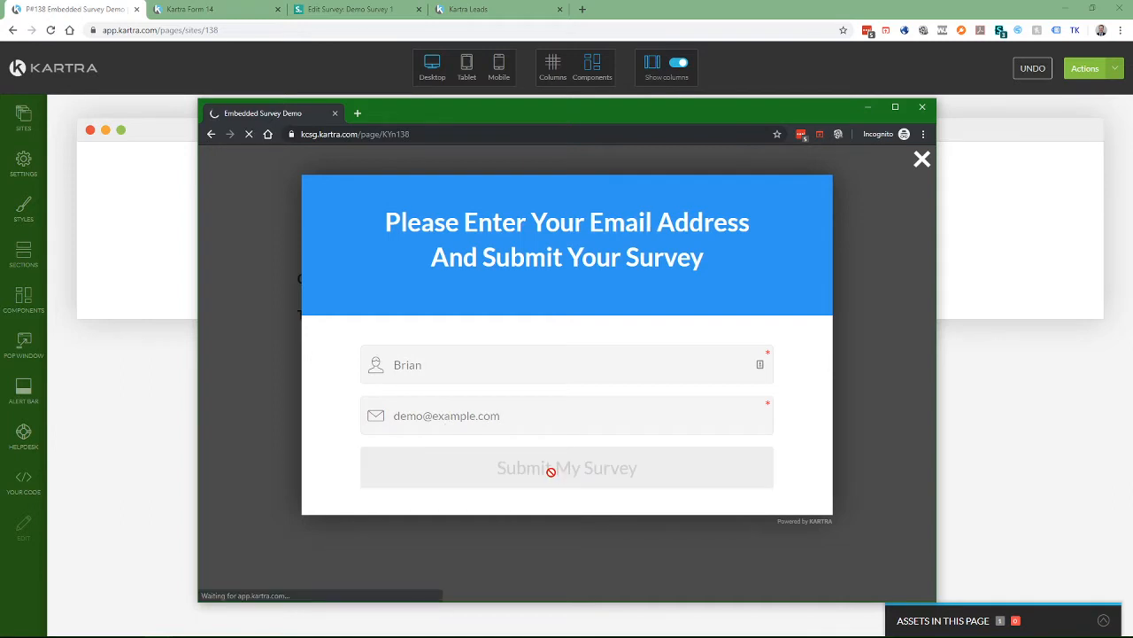
{"action": "left_click", "coordinate": [567, 467]}
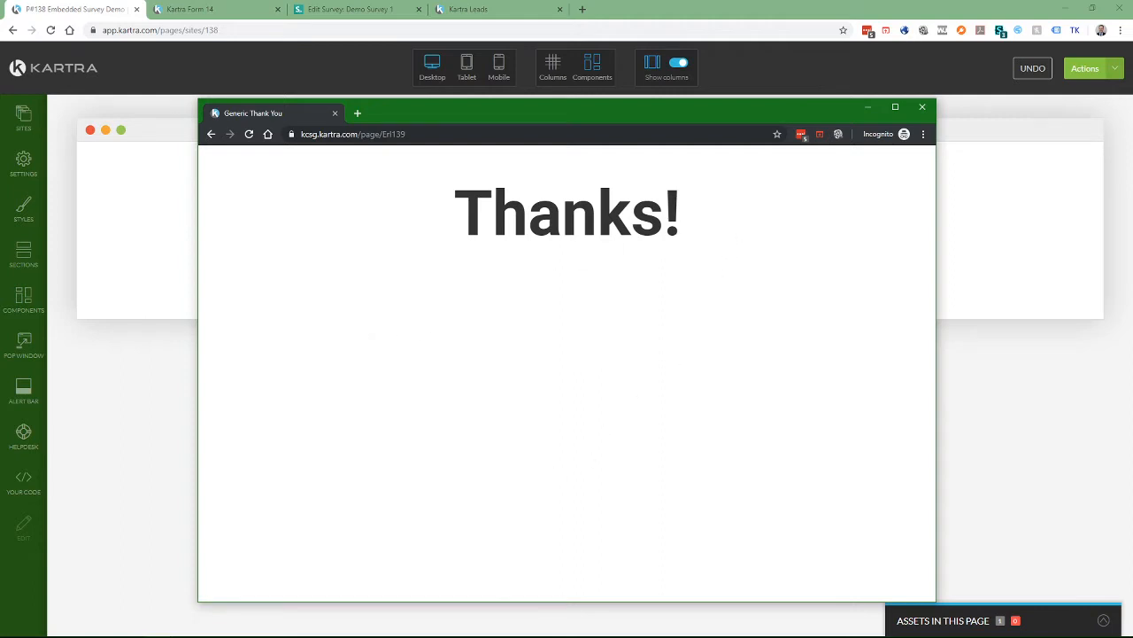
Open Brian's new lead record with the demo email and survey answers as lead source.
{"action": "left_click", "coordinate": [470, 10]}
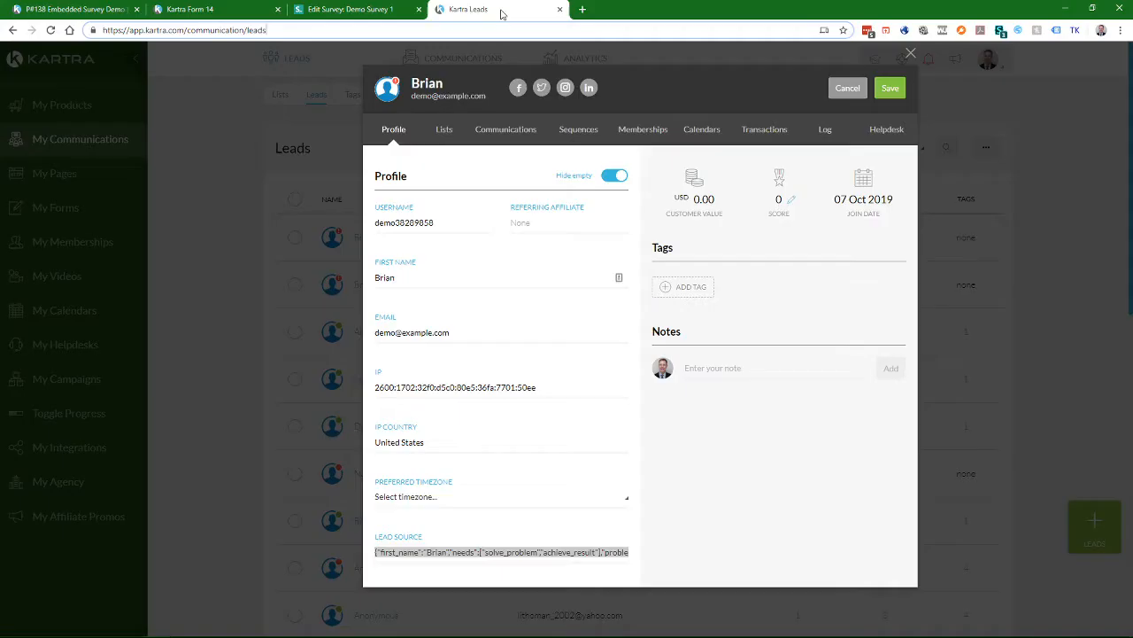
{"action": "mouse_move", "coordinate": [492, 528]}
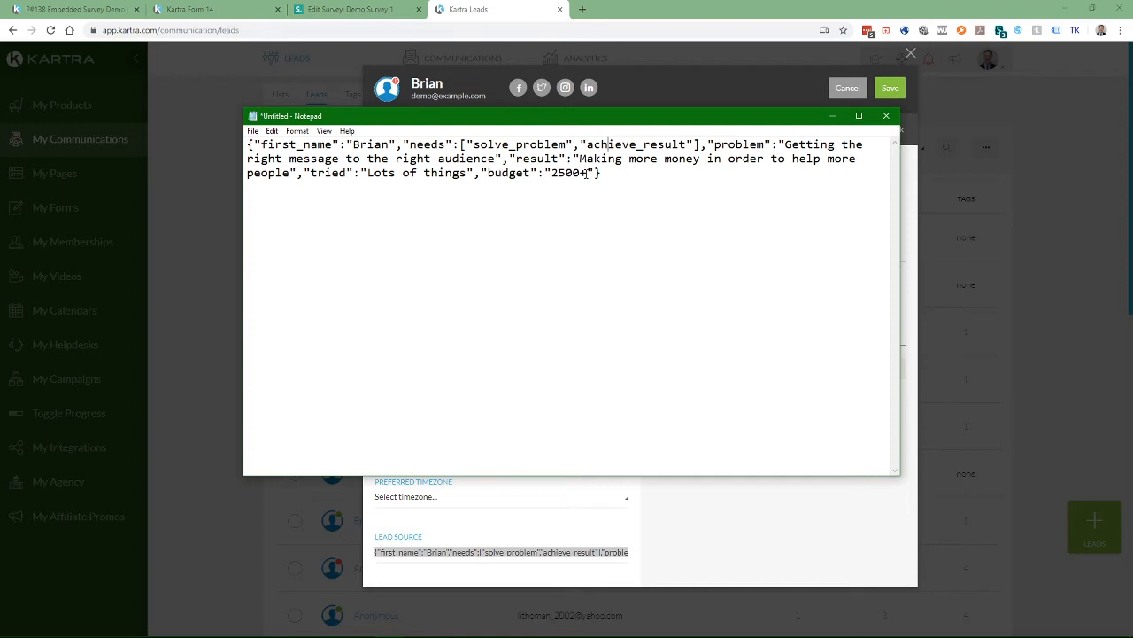
{"action": "mouse_move", "coordinate": [779, 112]}
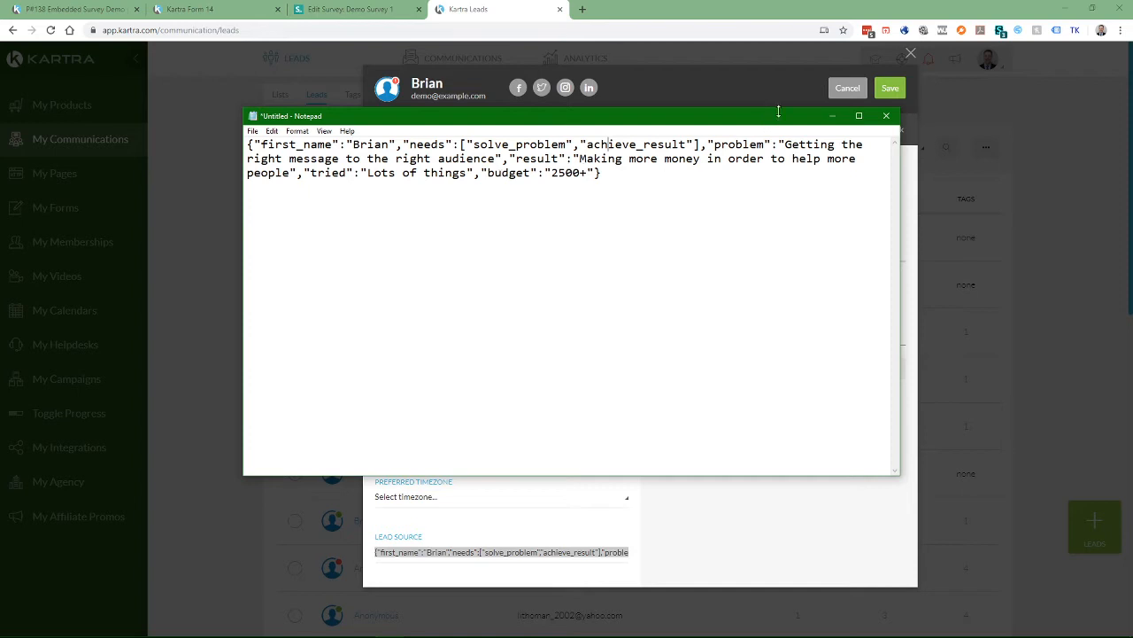
{"action": "mouse_move", "coordinate": [886, 115]}
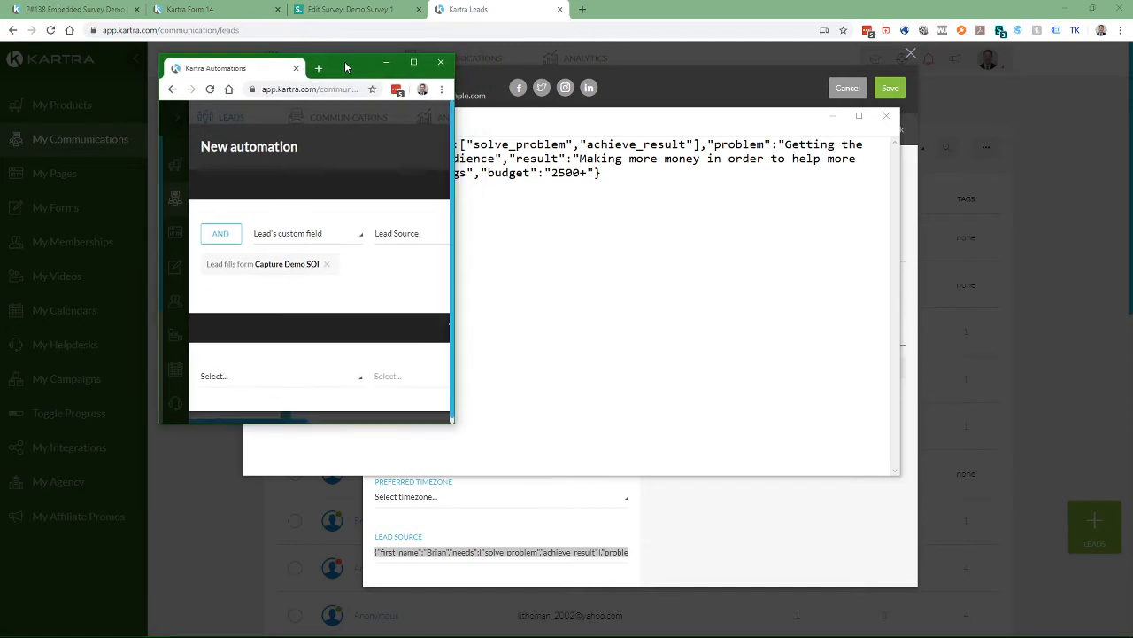
{"action": "mouse_move", "coordinate": [453, 269]}
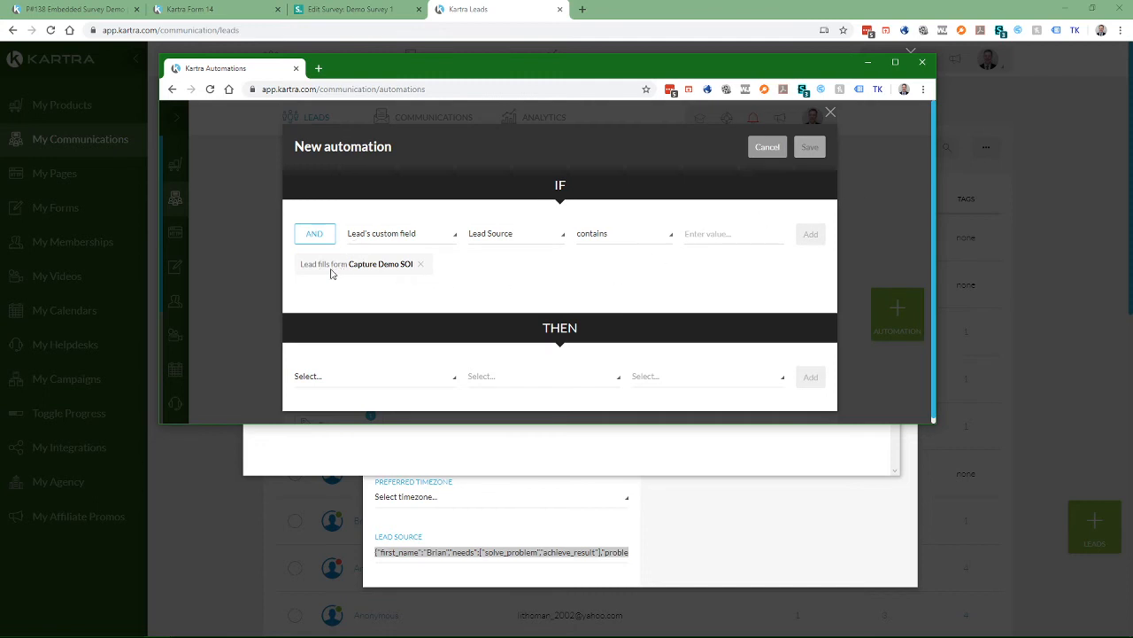
{"action": "mouse_move", "coordinate": [393, 271]}
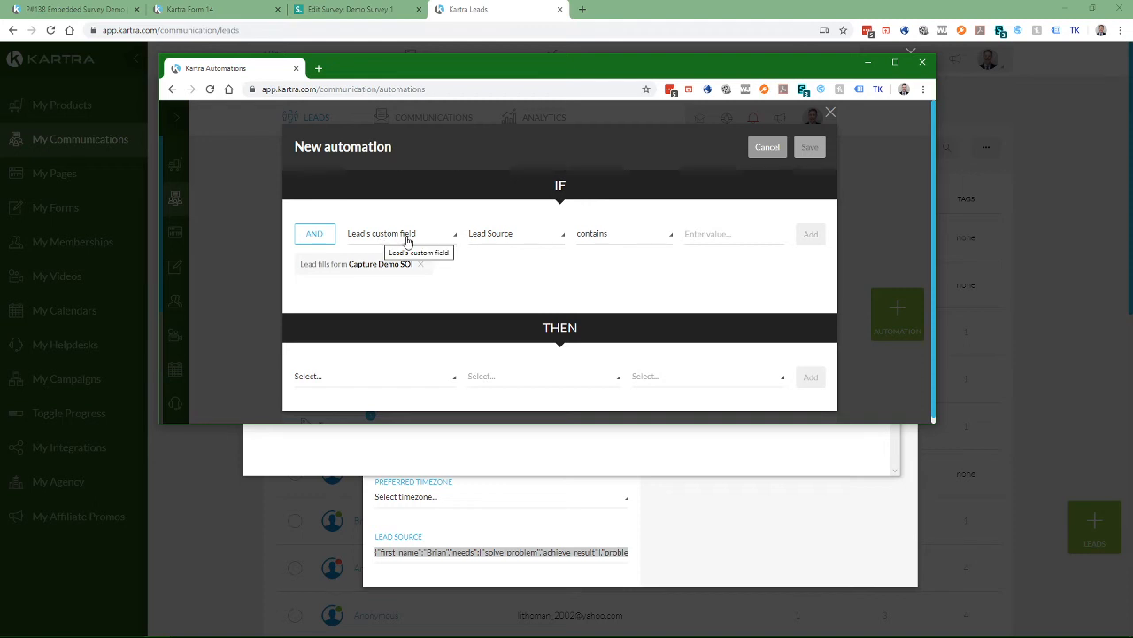
{"action": "mouse_move", "coordinate": [610, 241]}
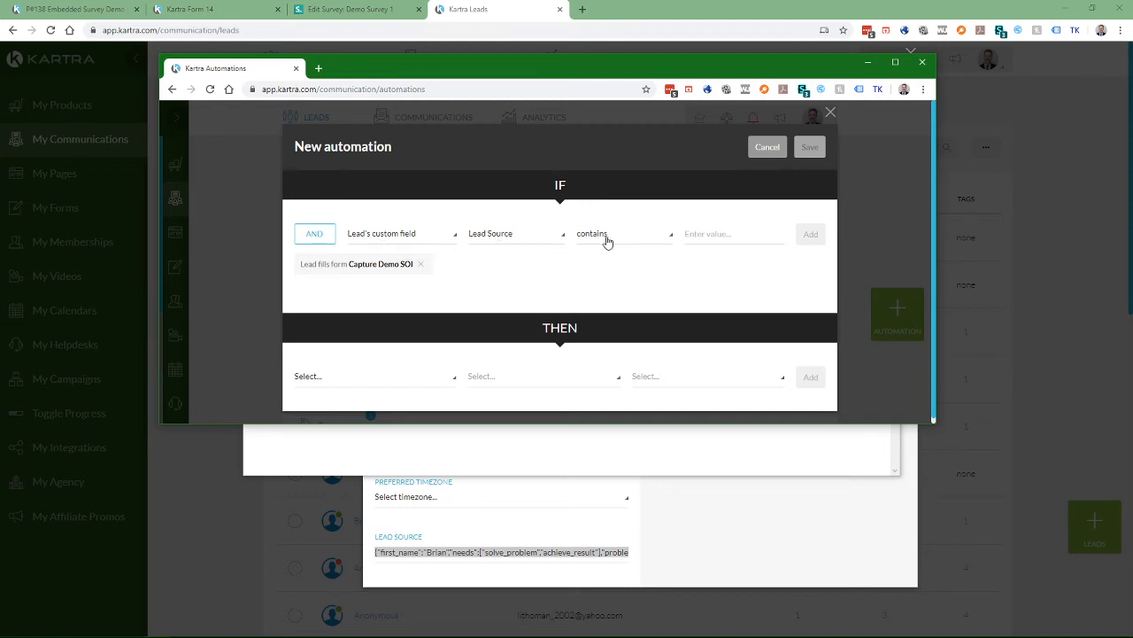
Review the match conditions available for the Lead Source custom field IF rule.
{"action": "left_click", "coordinate": [624, 234]}
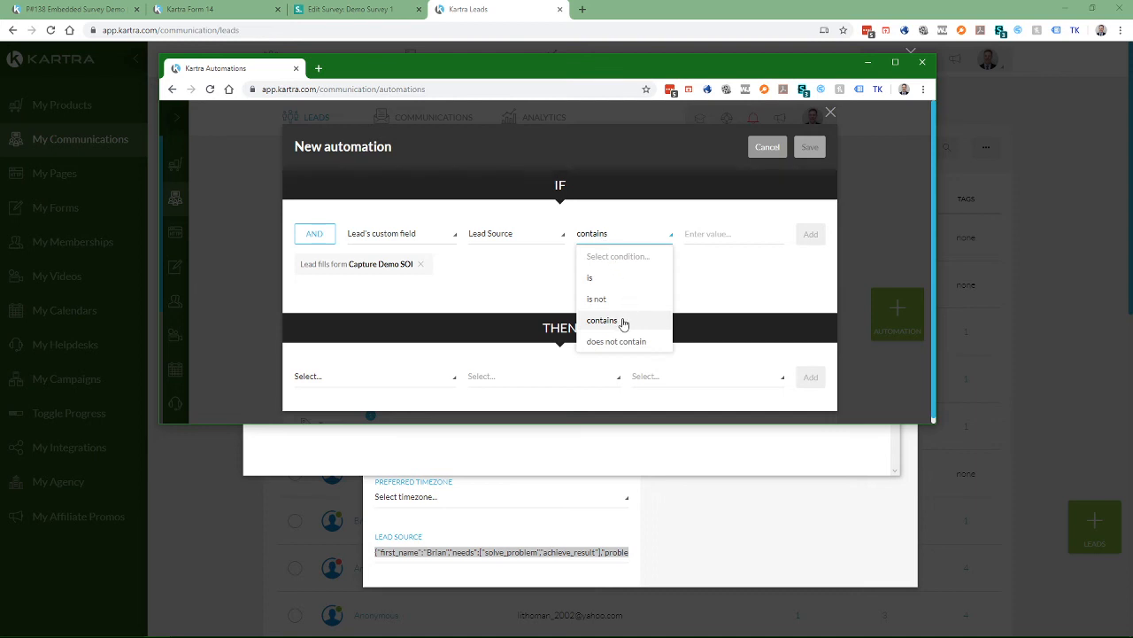
{"action": "mouse_move", "coordinate": [620, 285]}
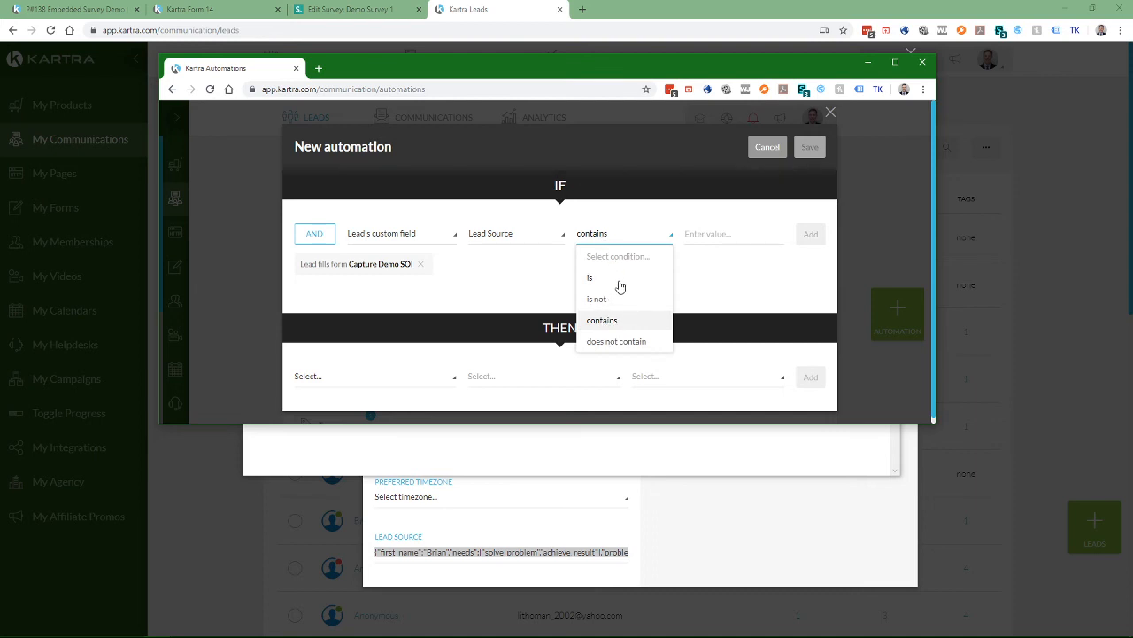
{"action": "mouse_move", "coordinate": [699, 273]}
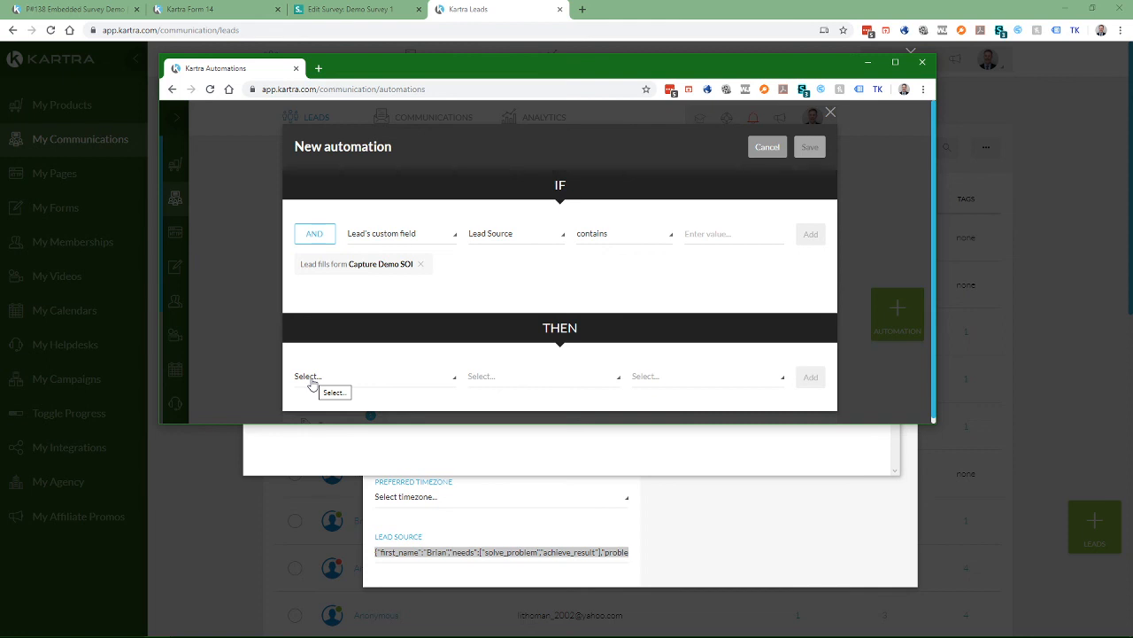
{"action": "mouse_move", "coordinate": [841, 186]}
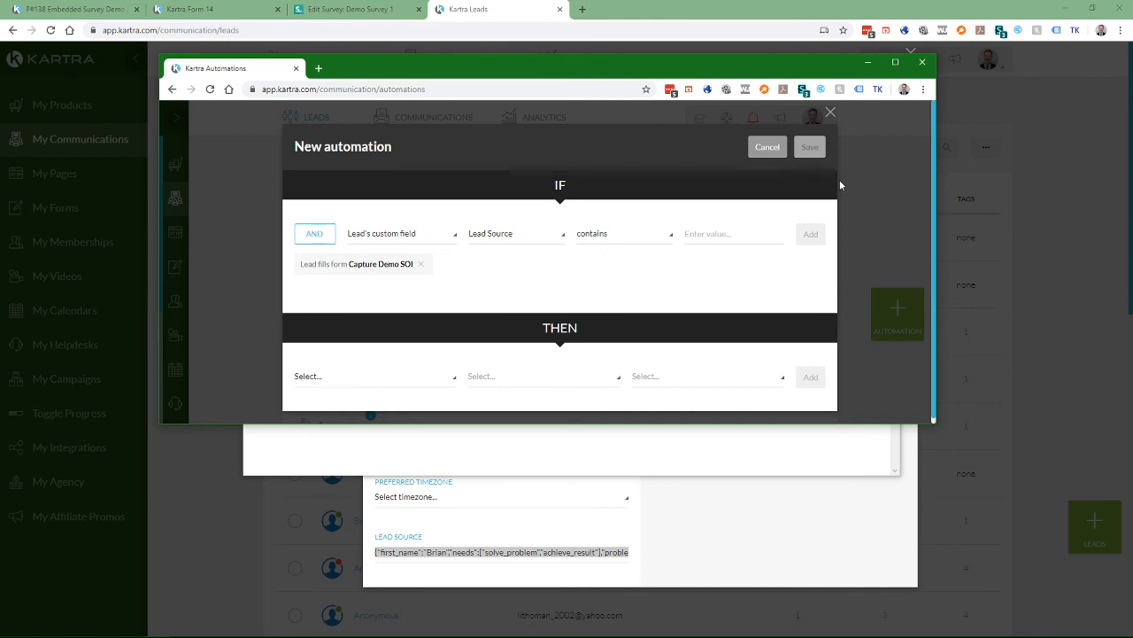